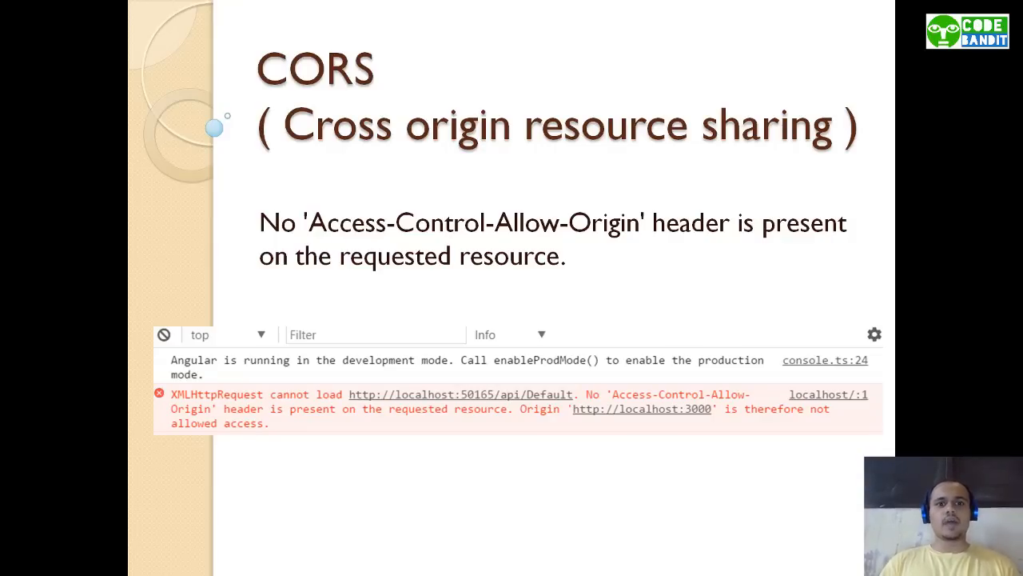
{"action": "mouse_move", "coordinate": [232, 108]}
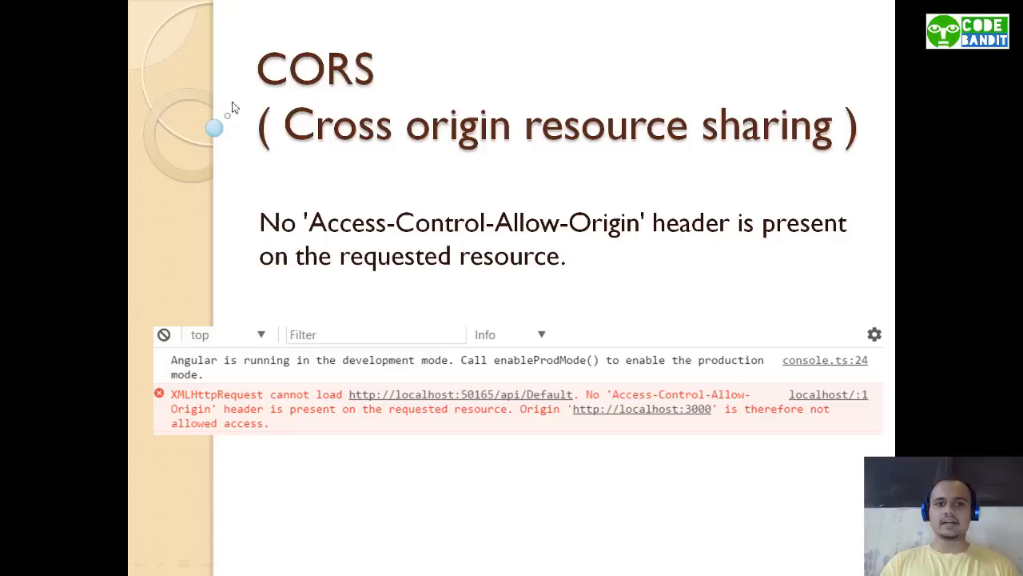
{"action": "mouse_move", "coordinate": [274, 407]}
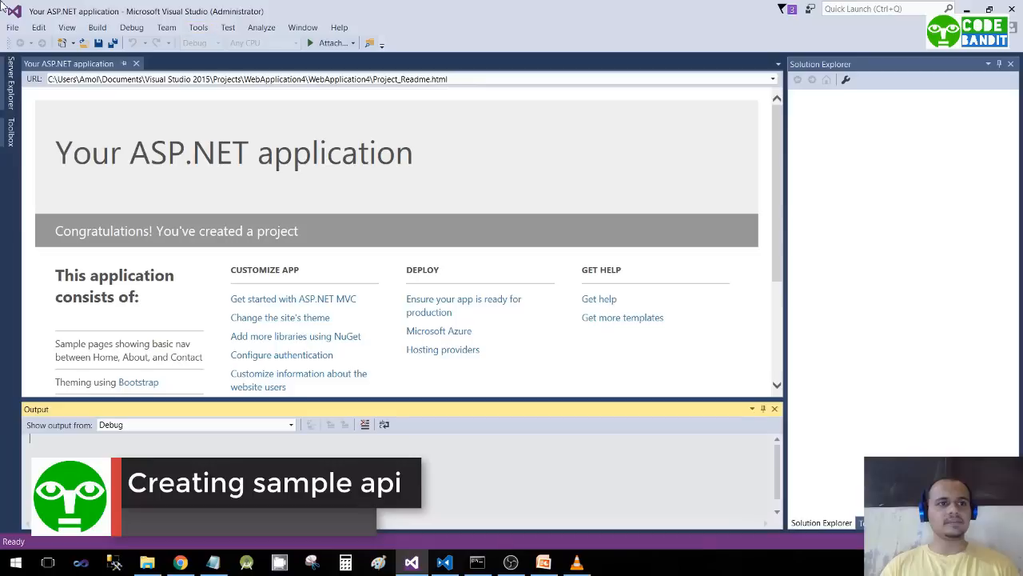
- Create the WebApplication5 ASP.NET Web Application project from the Web API template
{"action": "left_click", "coordinate": [13, 26]}
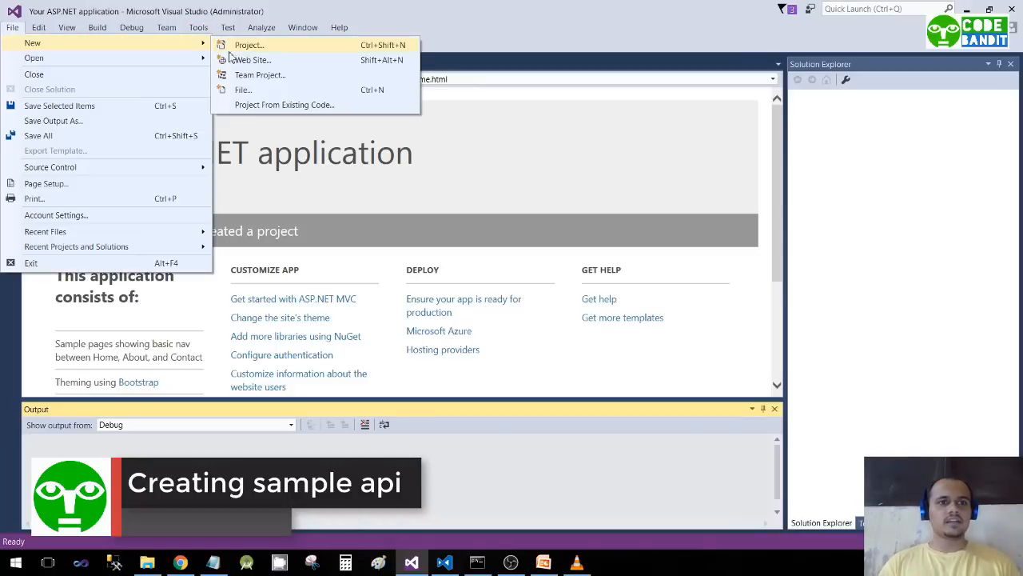
{"action": "left_click", "coordinate": [248, 45]}
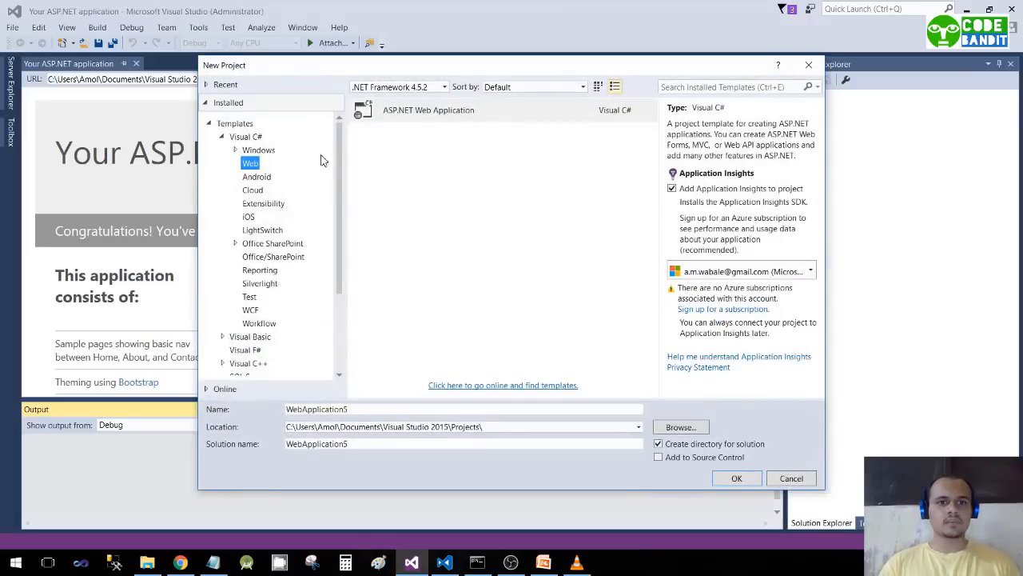
{"action": "left_click", "coordinate": [428, 110]}
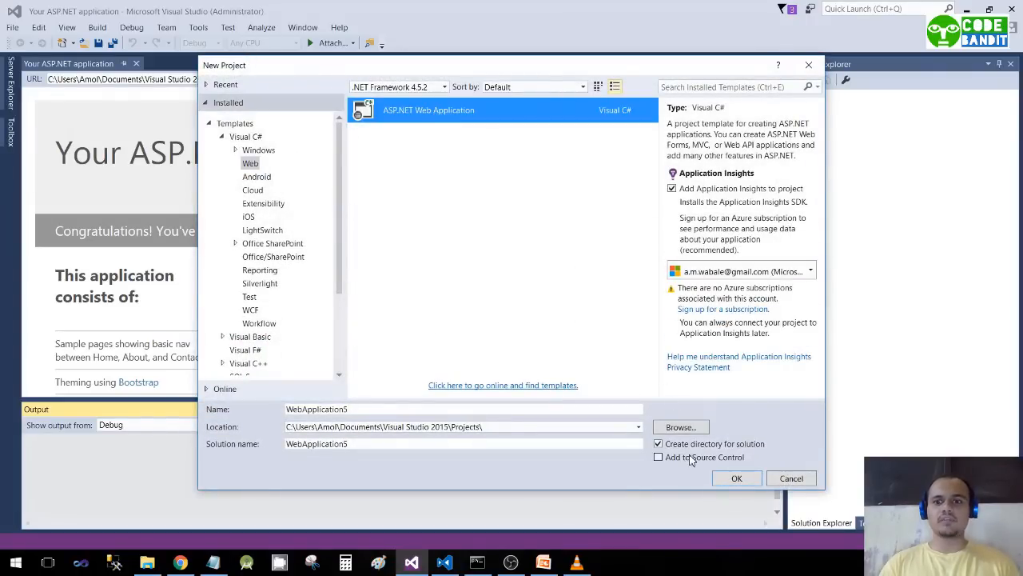
{"action": "left_click", "coordinate": [737, 477]}
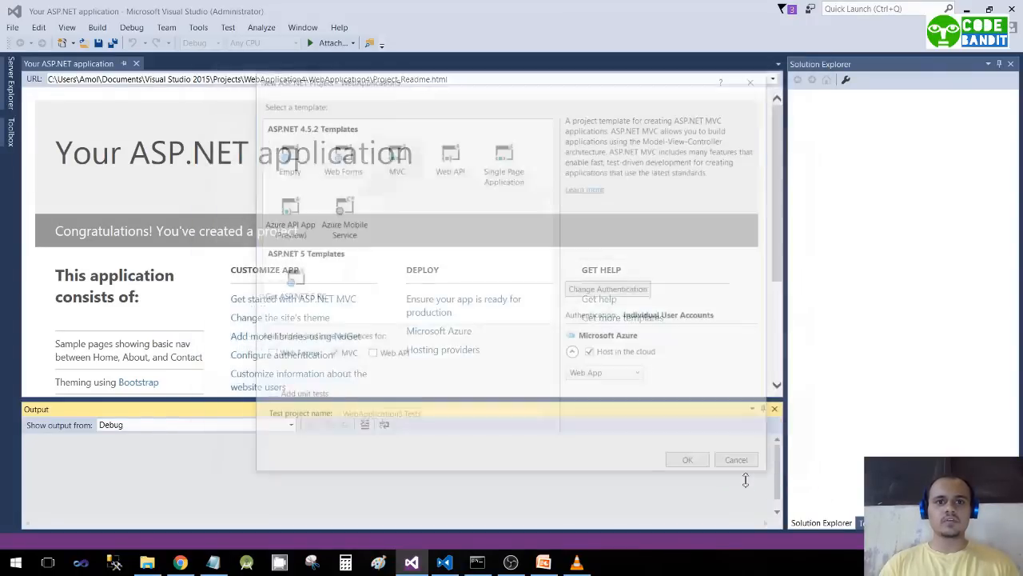
{"action": "left_click", "coordinate": [449, 156]}
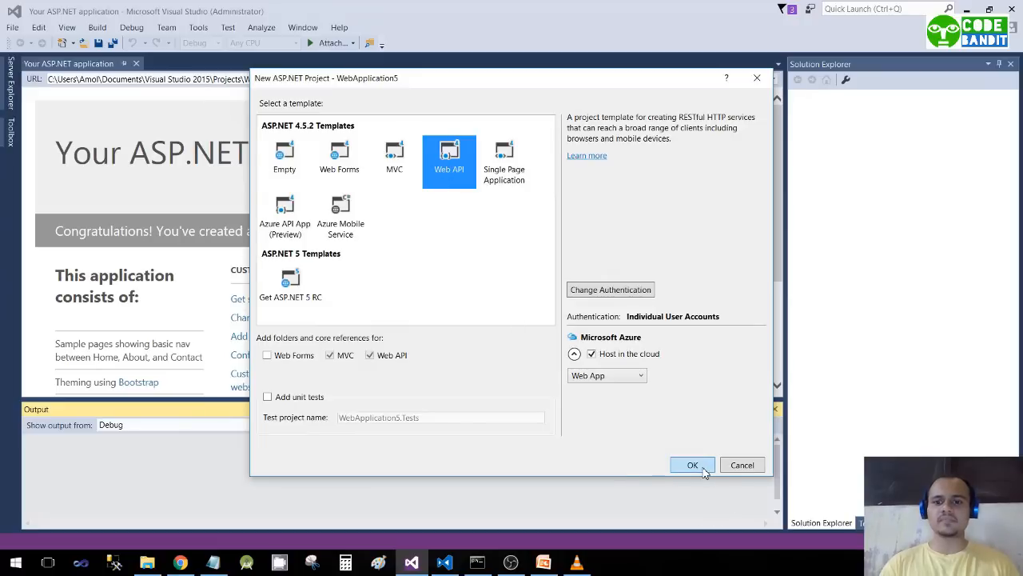
{"action": "left_click", "coordinate": [693, 464]}
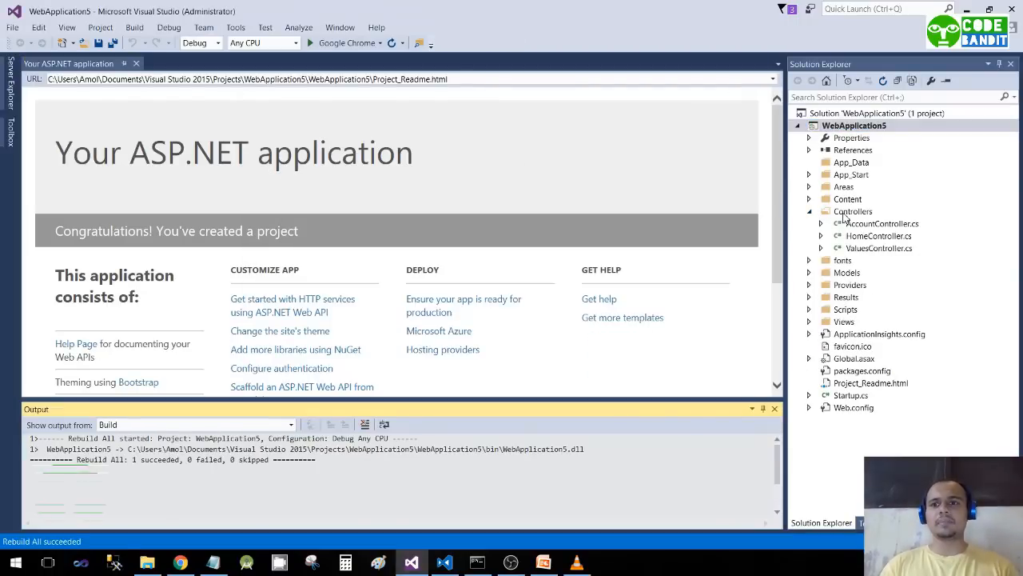
- Add a Web API 2 read/write controller named DemoController to the Controllers folder
{"action": "right_click", "coordinate": [852, 211]}
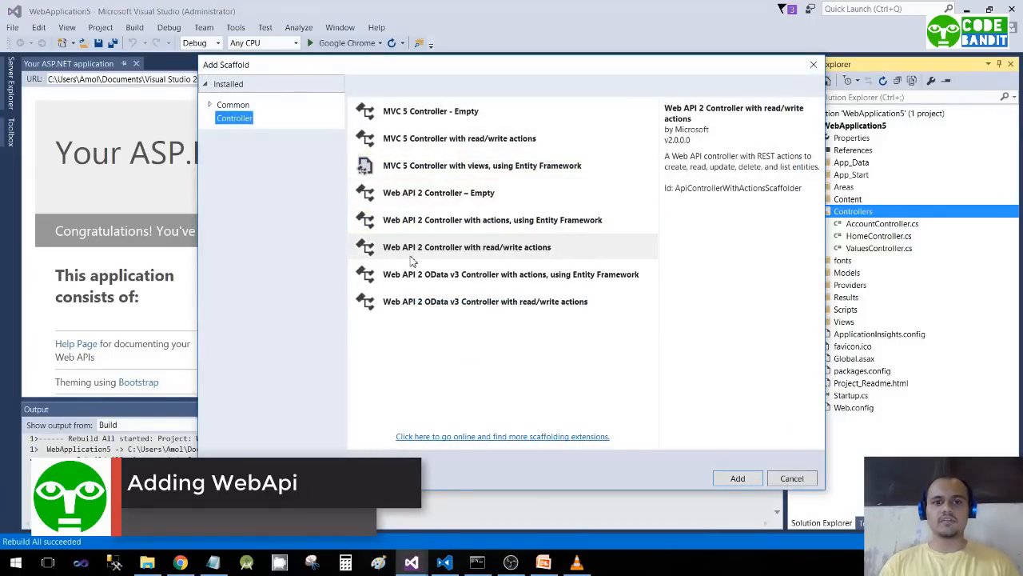
{"action": "left_click", "coordinate": [467, 246]}
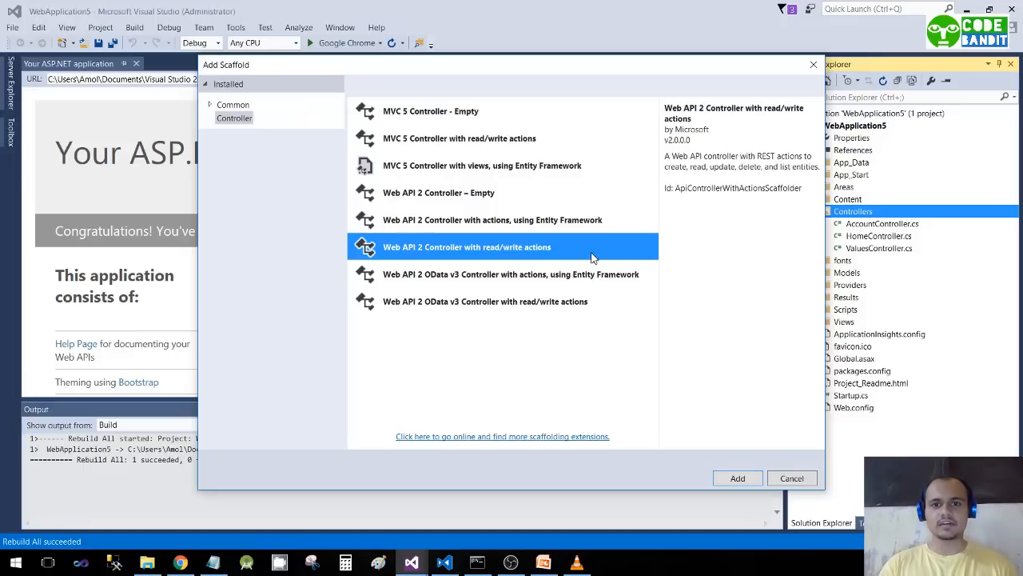
{"action": "mouse_move", "coordinate": [431, 247]}
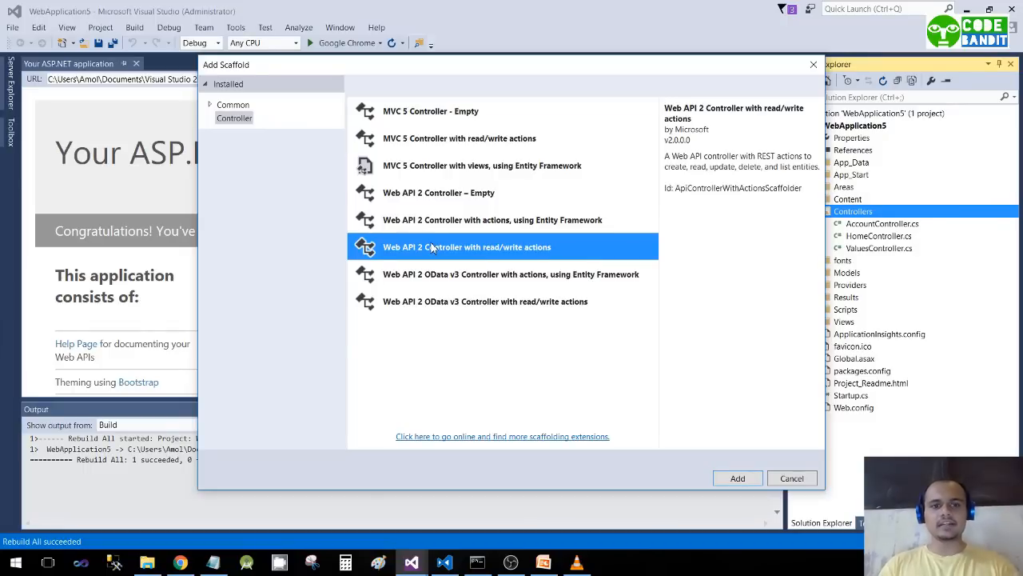
{"action": "mouse_move", "coordinate": [564, 248]}
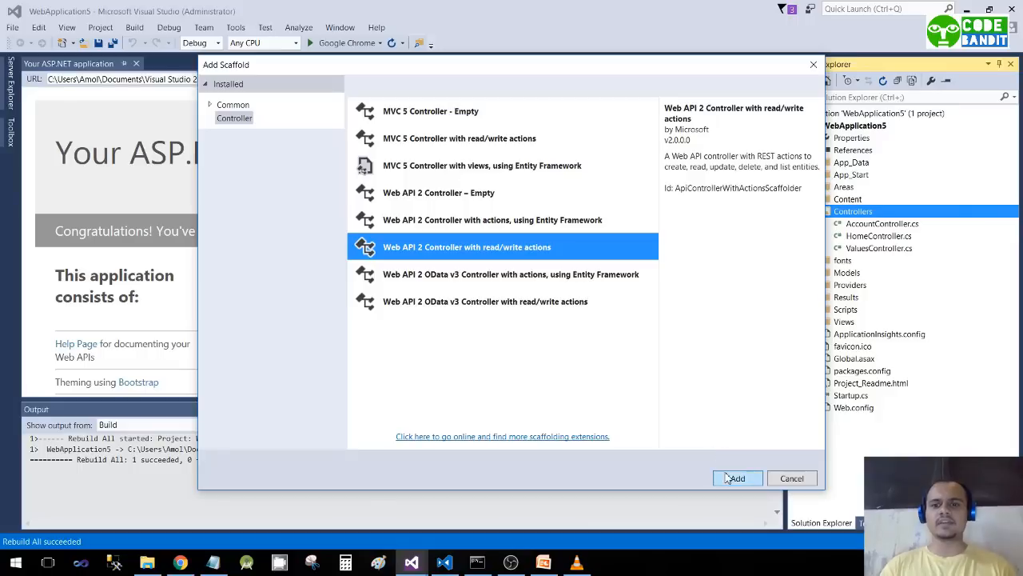
{"action": "left_click", "coordinate": [735, 477]}
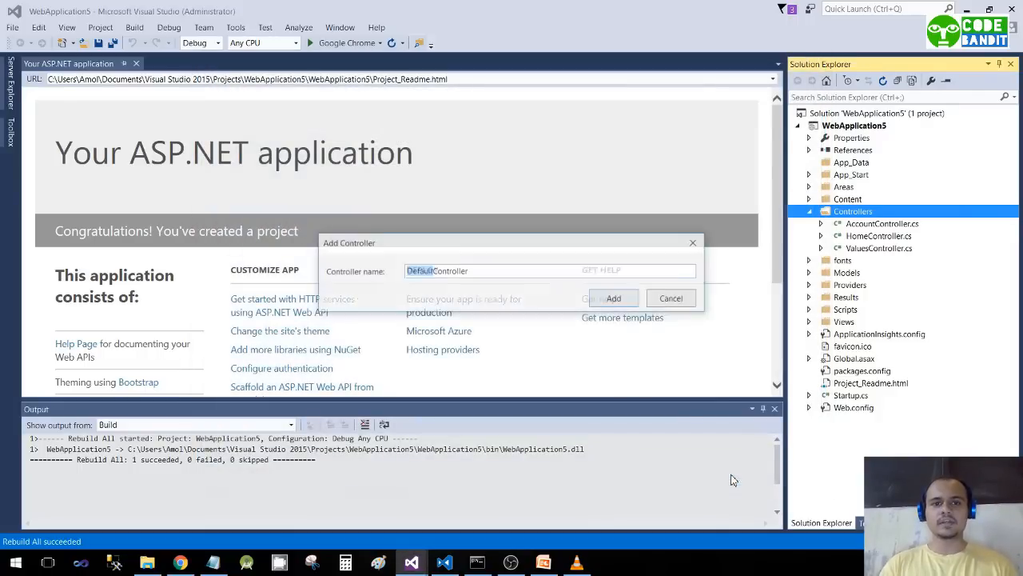
{"action": "type", "text": "D"}
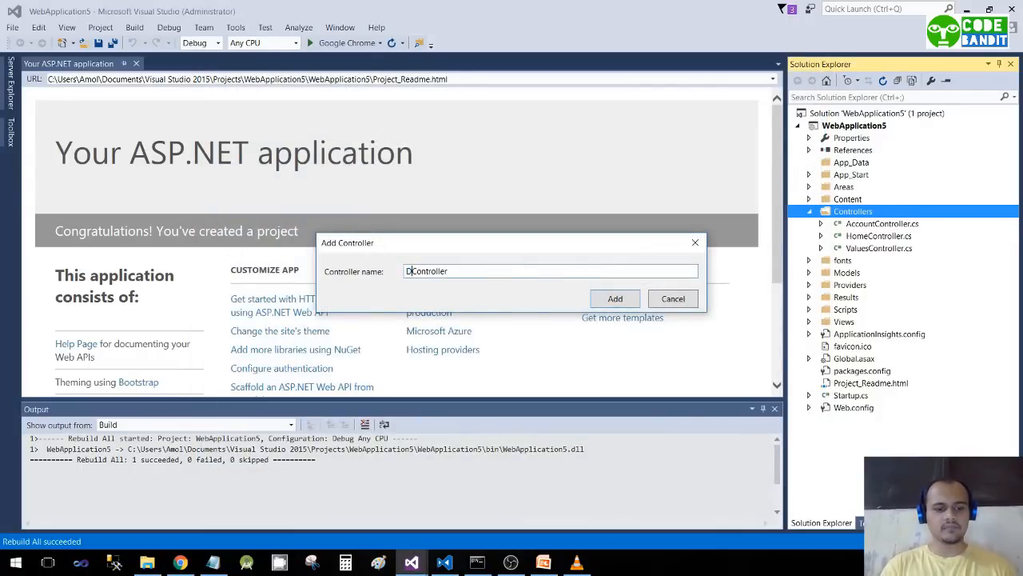
{"action": "left_click", "coordinate": [615, 298]}
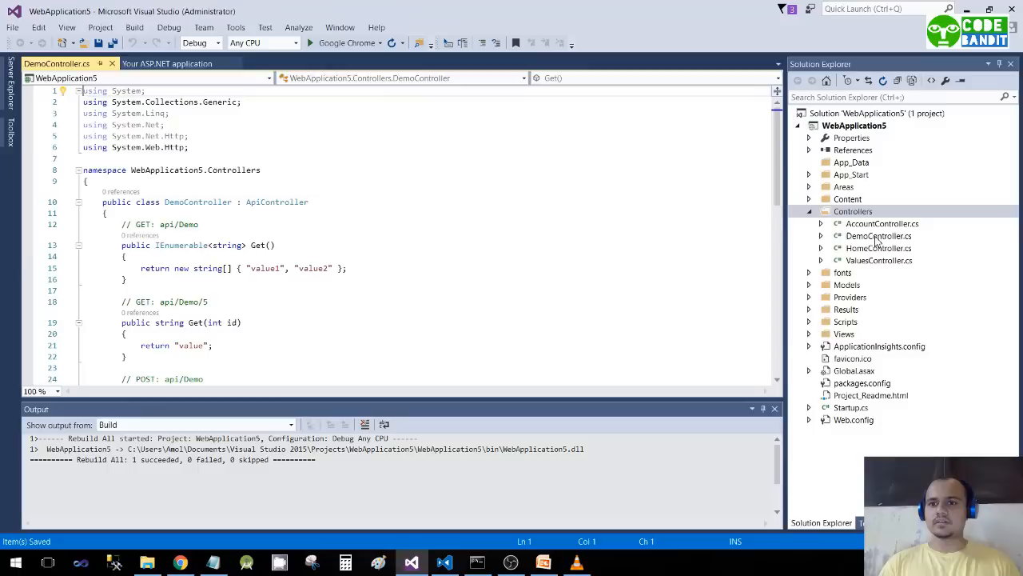
- Select DemoController.cs and launch WebApplication5 in Chrome to load its home page
{"action": "left_click", "coordinate": [878, 236]}
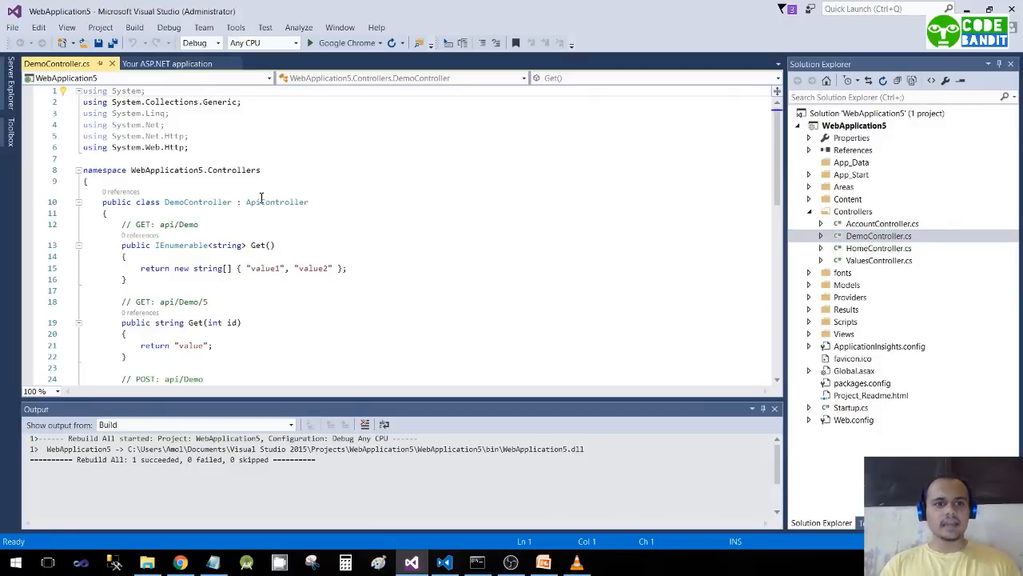
{"action": "double_click", "coordinate": [276, 202]}
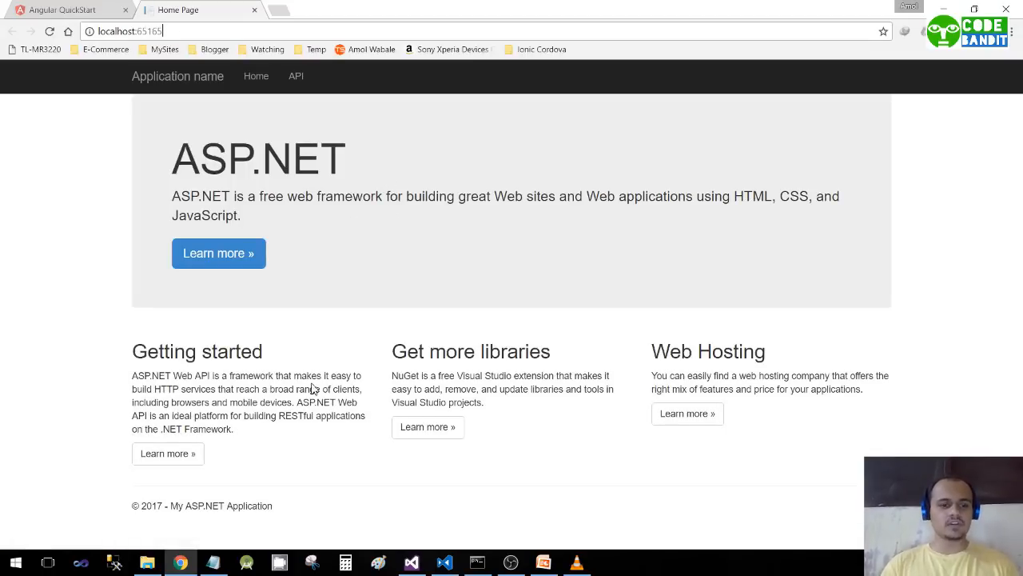
{"action": "mouse_move", "coordinate": [422, 551]}
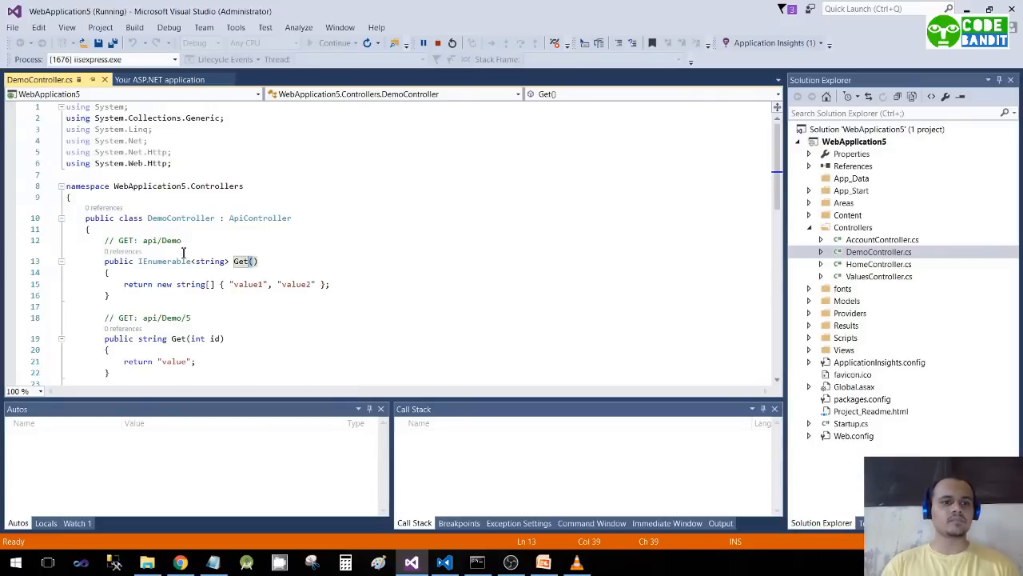
- Browse to /api/Demo on localhost:65165 to see the value1, value2 XML response
{"action": "double_click", "coordinate": [160, 240]}
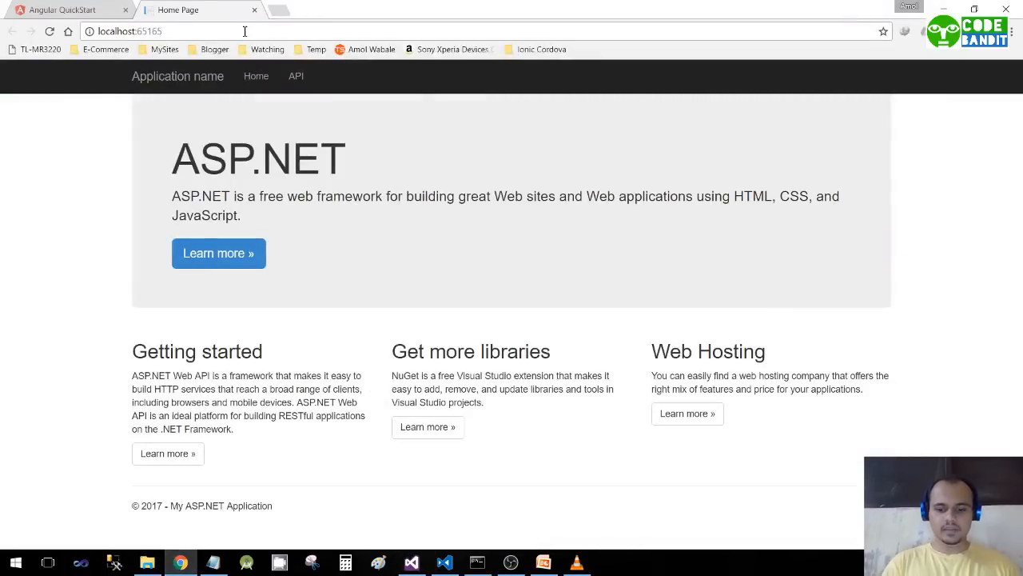
{"action": "type", "text": "/api/Demo"}
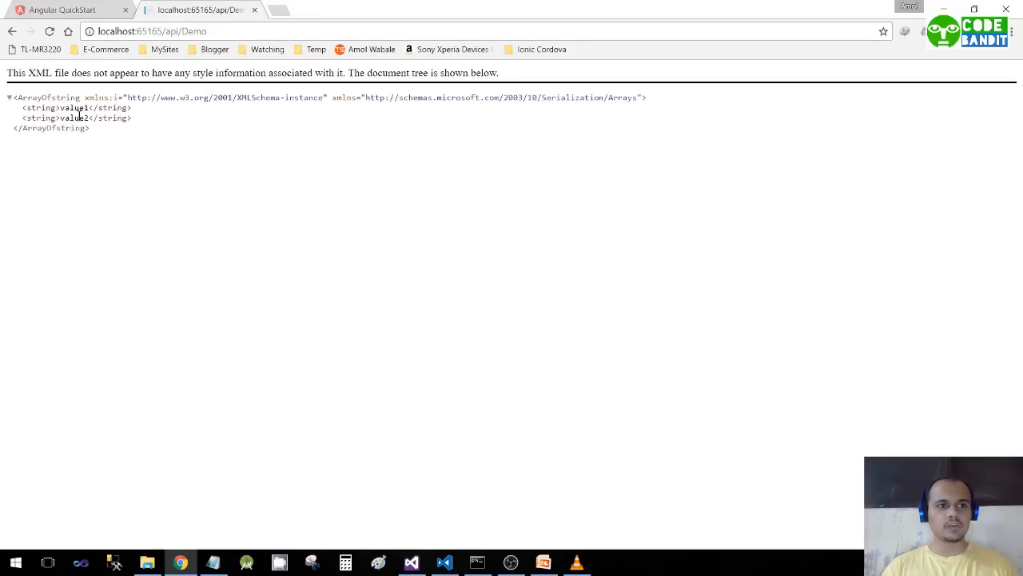
{"action": "left_click", "coordinate": [411, 562]}
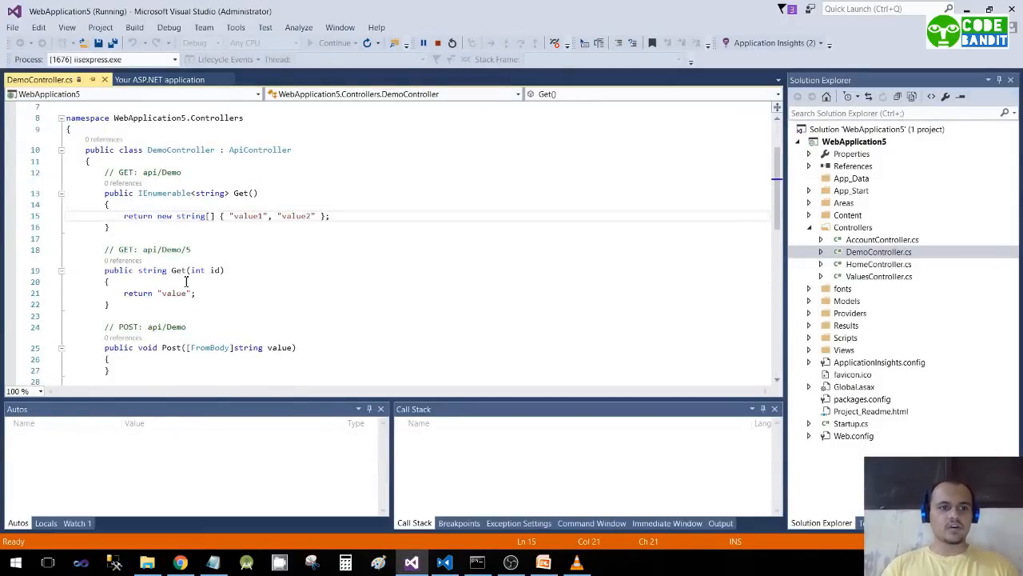
{"action": "left_click", "coordinate": [218, 271]}
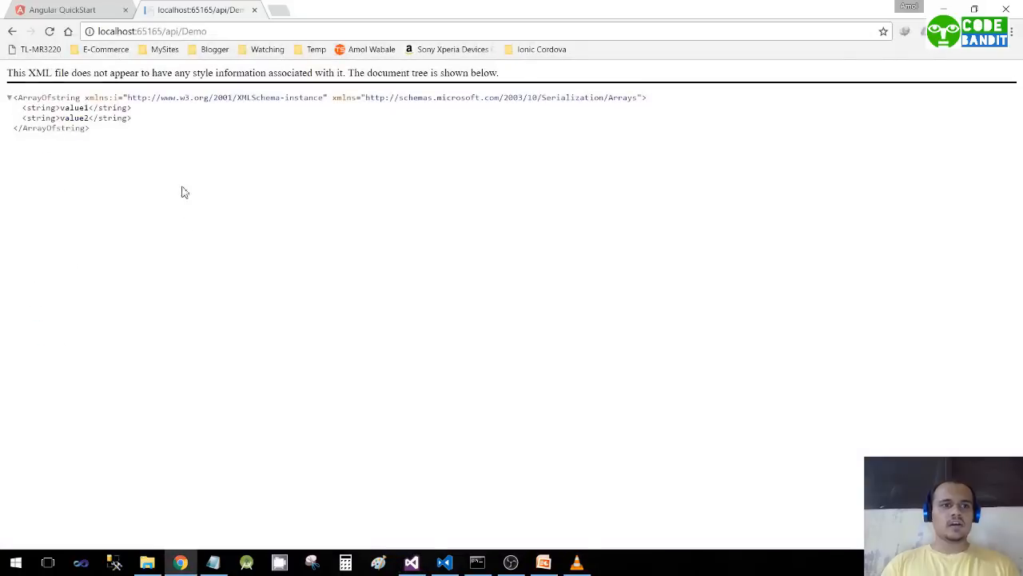
{"action": "mouse_move", "coordinate": [222, 130]}
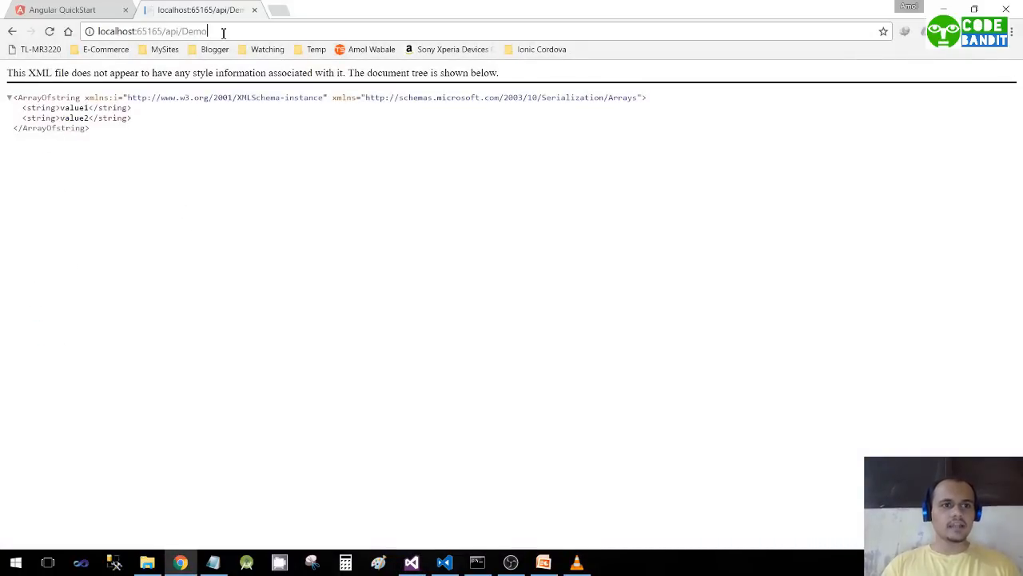
{"action": "left_click", "coordinate": [152, 32]}
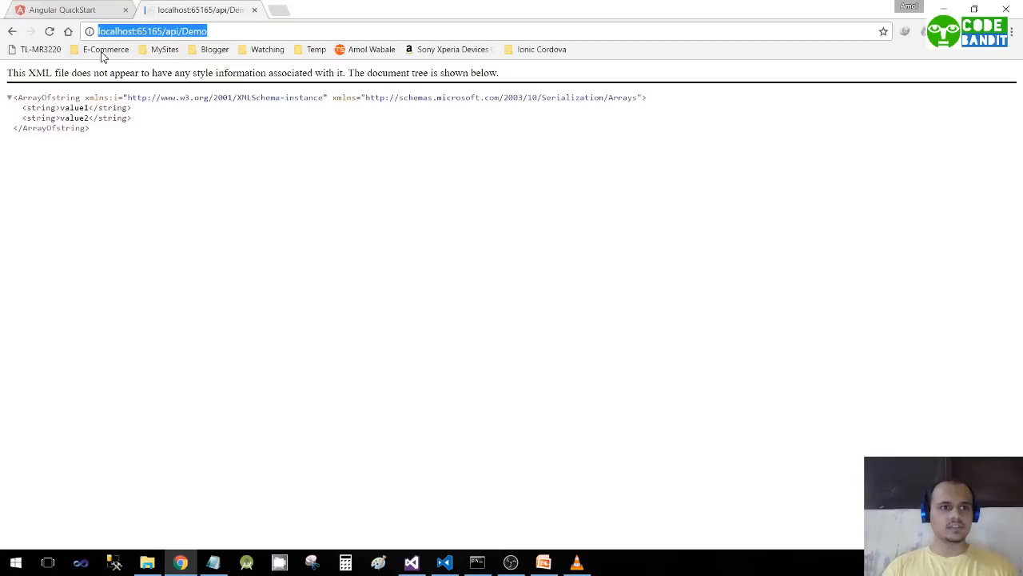
{"action": "mouse_move", "coordinate": [459, 500]}
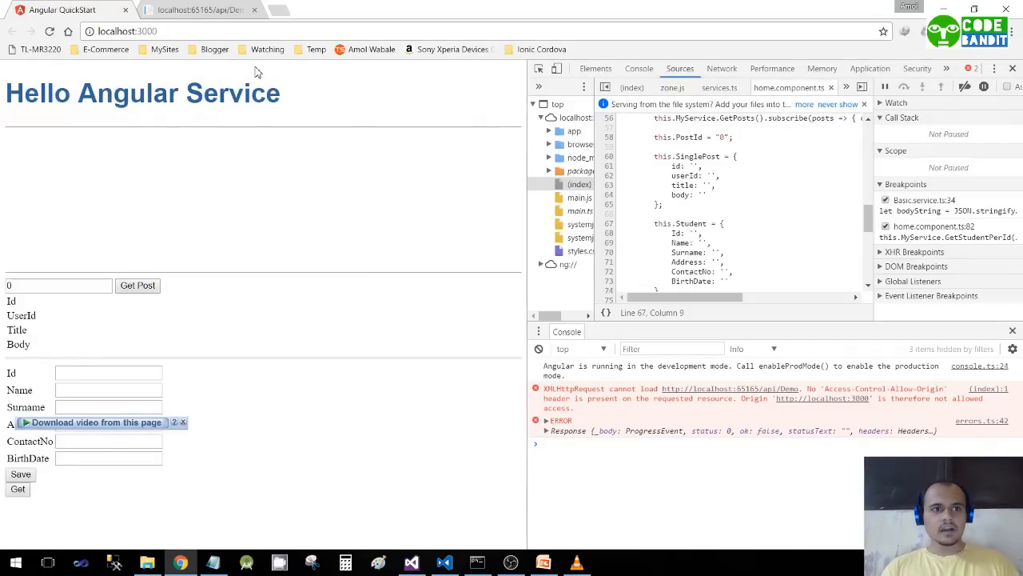
- Compare the api/Demo response tab with the Angular app tab's CORS console error
{"action": "left_click", "coordinate": [198, 10]}
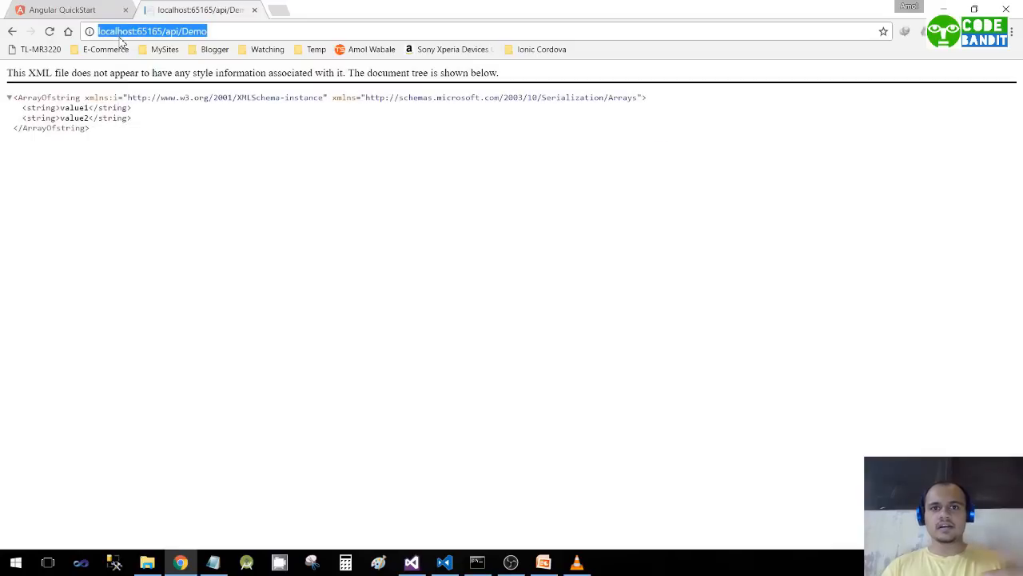
{"action": "mouse_move", "coordinate": [153, 62]}
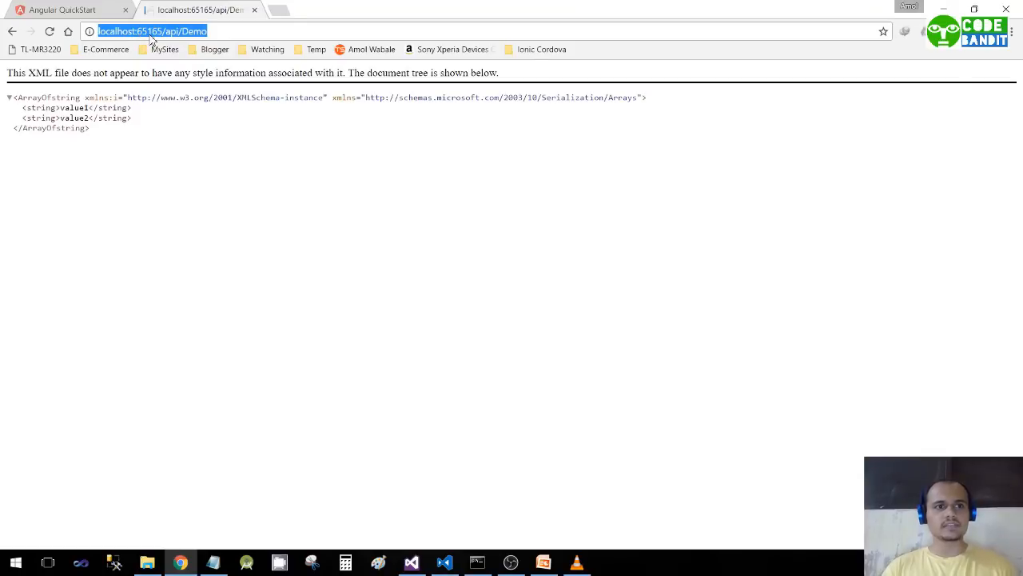
{"action": "left_click", "coordinate": [68, 9]}
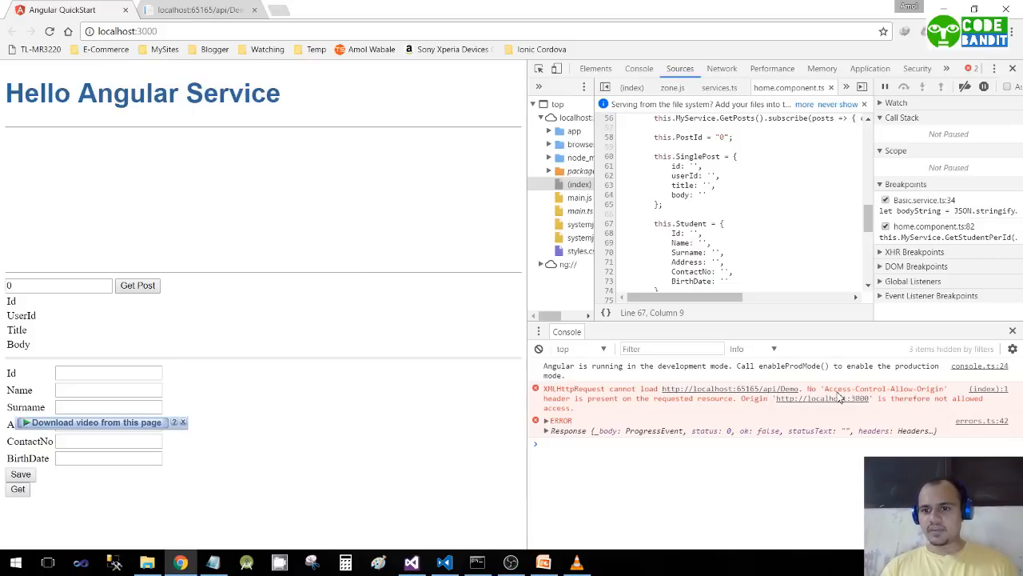
{"action": "mouse_move", "coordinate": [710, 398]}
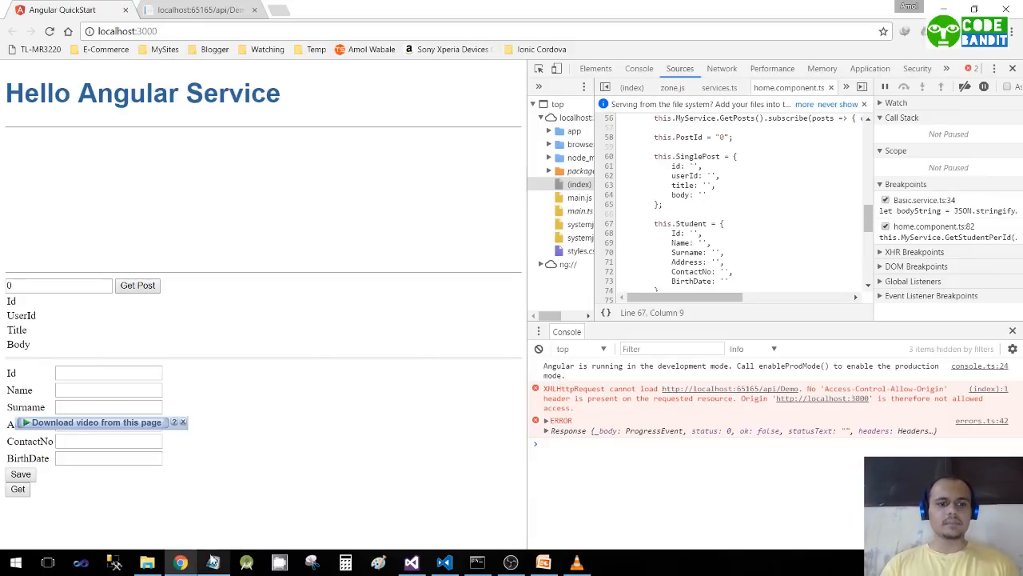
{"action": "mouse_move", "coordinate": [294, 262]}
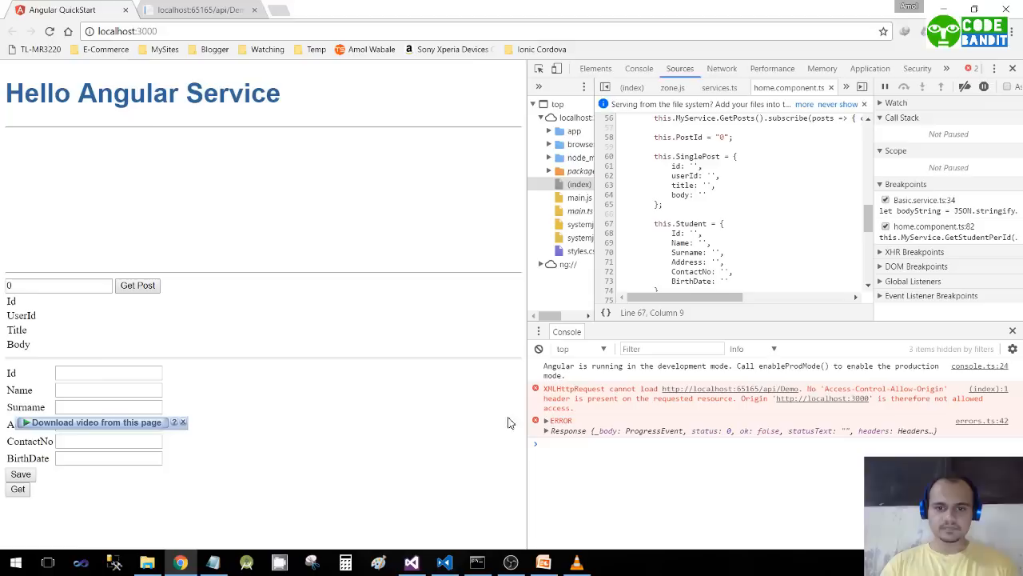
{"action": "mouse_move", "coordinate": [654, 418]}
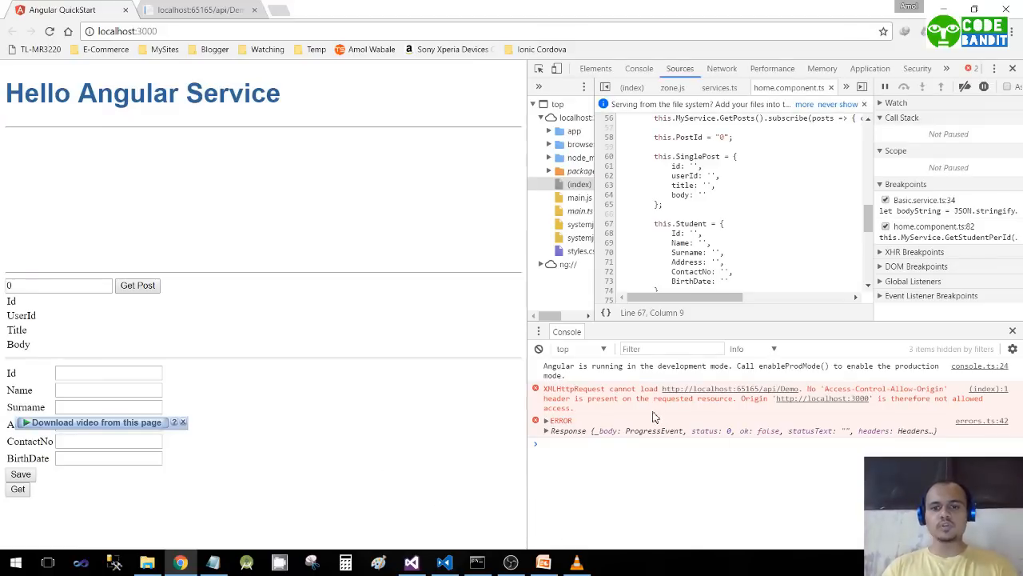
{"action": "left_click", "coordinate": [198, 10]}
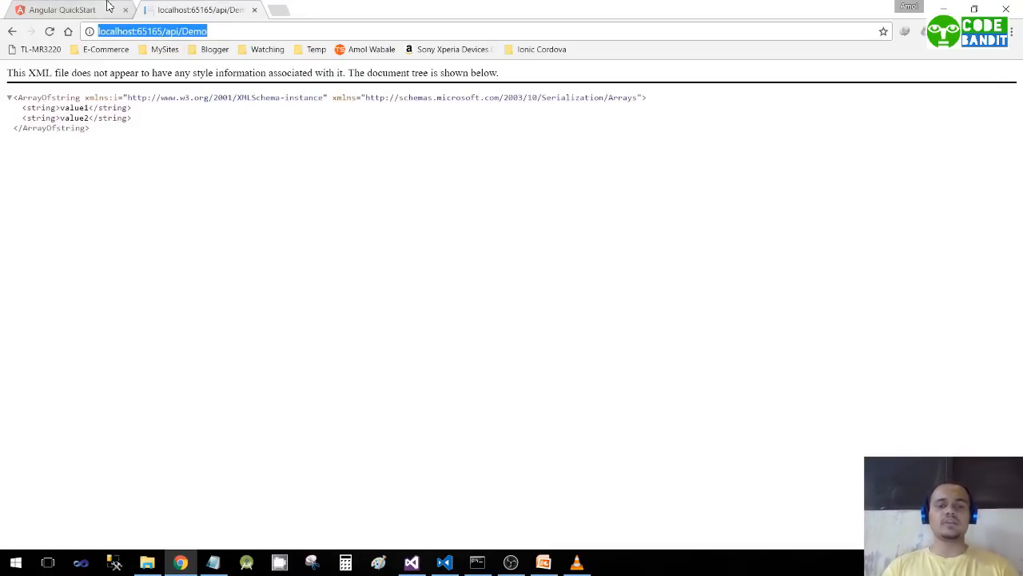
{"action": "mouse_move", "coordinate": [62, 9]}
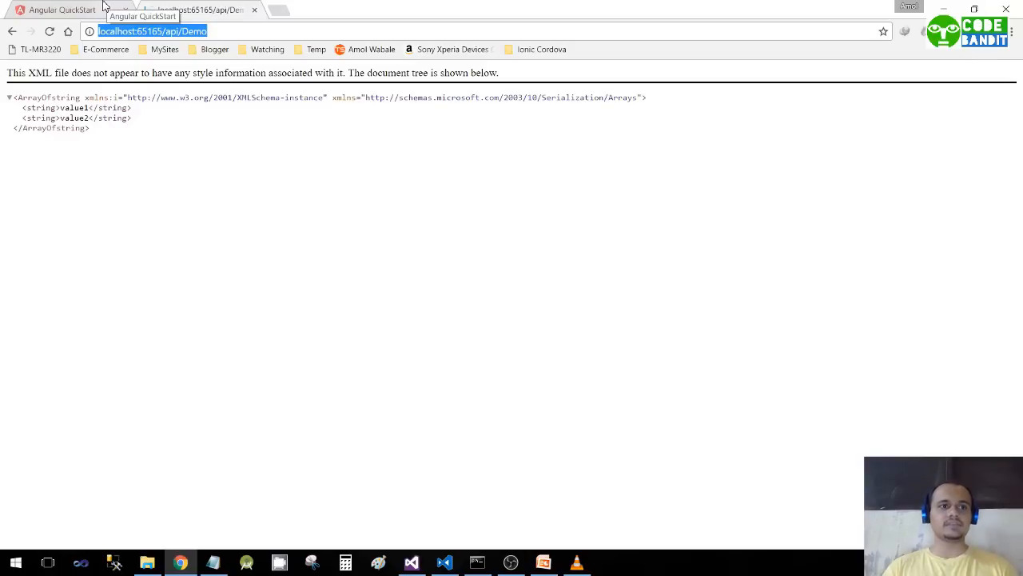
{"action": "left_click", "coordinate": [62, 9]}
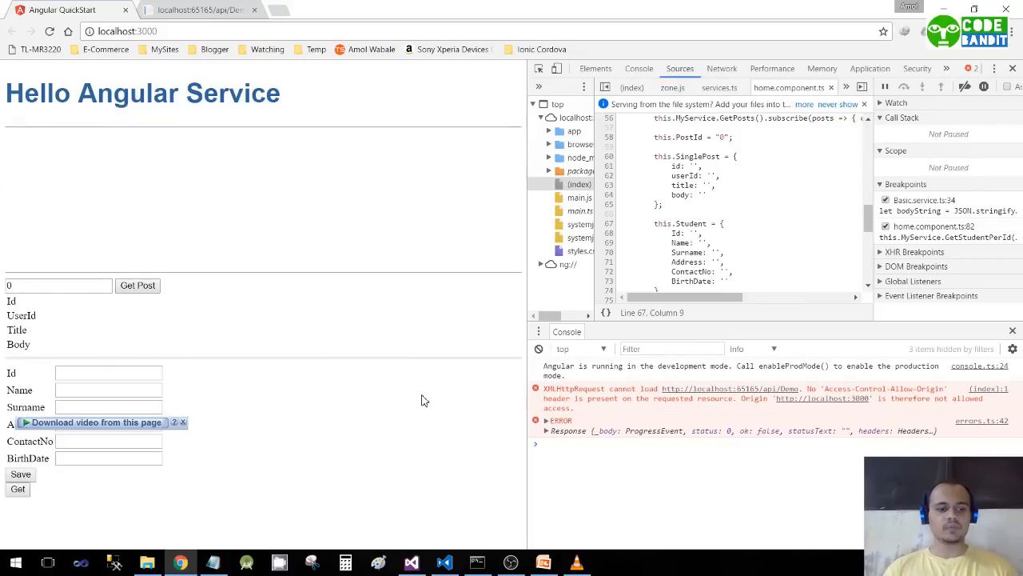
{"action": "mouse_move", "coordinate": [391, 450]}
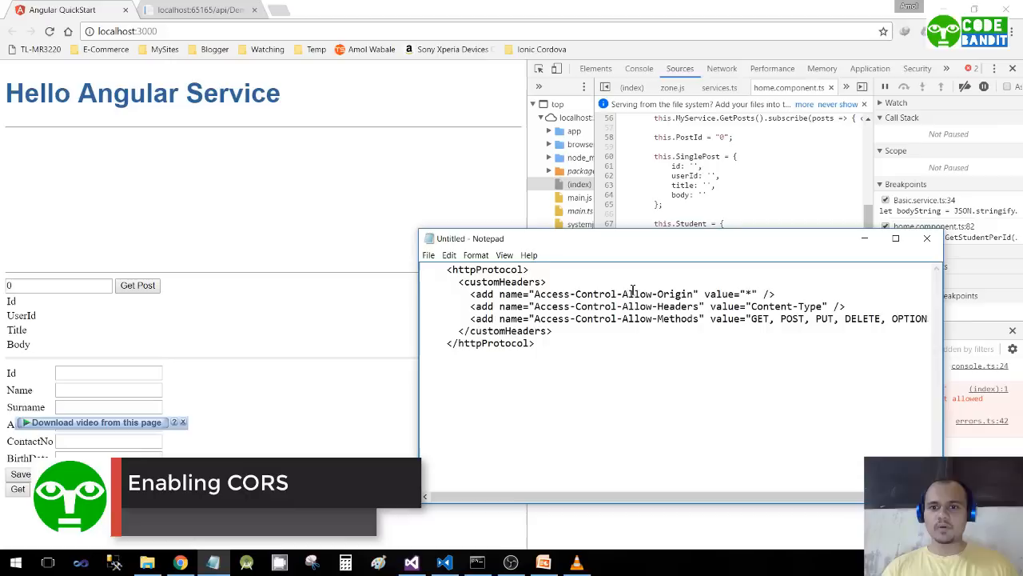
- Select the whole httpProtocol CORS headers snippet in Notepad and return to Visual Studio
{"action": "key", "text": "ctrl+a"}
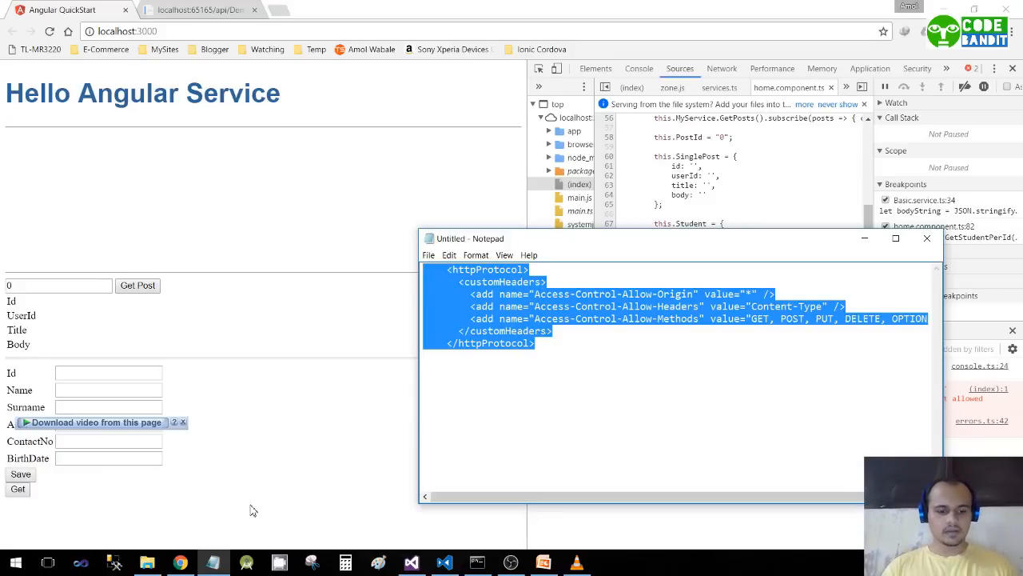
{"action": "left_click", "coordinate": [411, 562]}
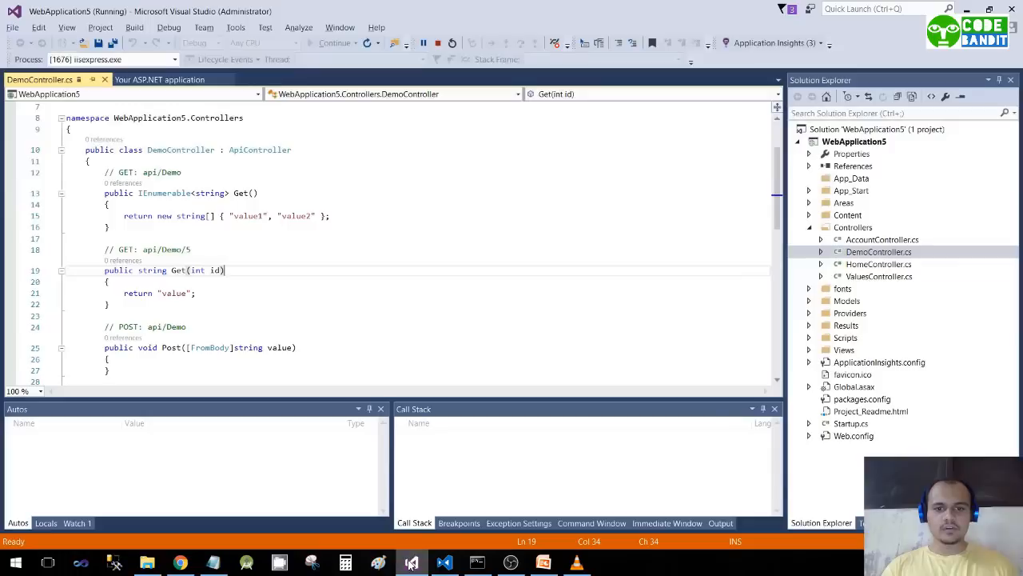
- Paste the CORS customHeaders block under system.webServer in Web.config and save, stopping debugging
{"action": "double_click", "coordinate": [853, 435]}
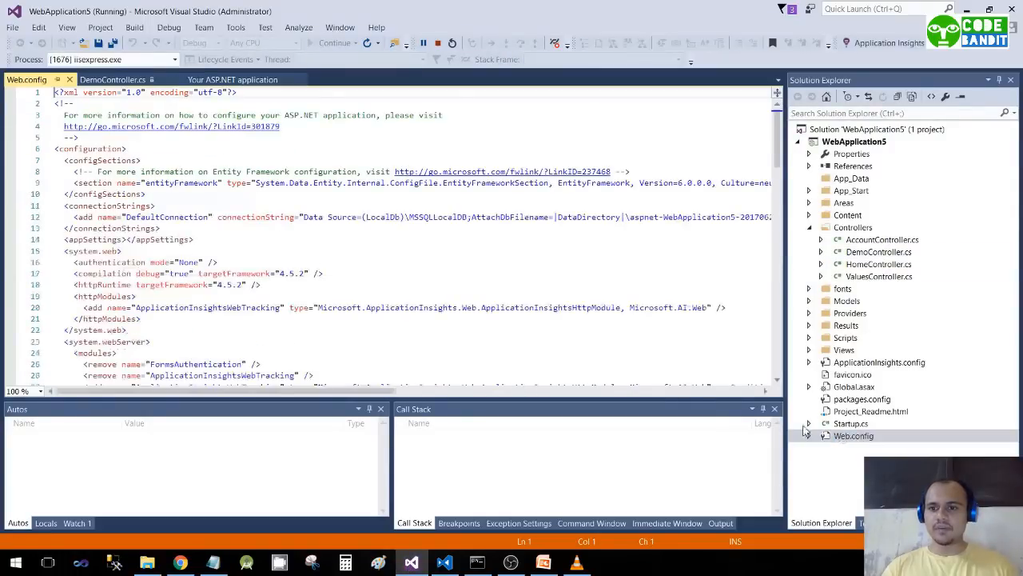
{"action": "scroll", "scroll_direction": "down", "scroll_amount": 3}
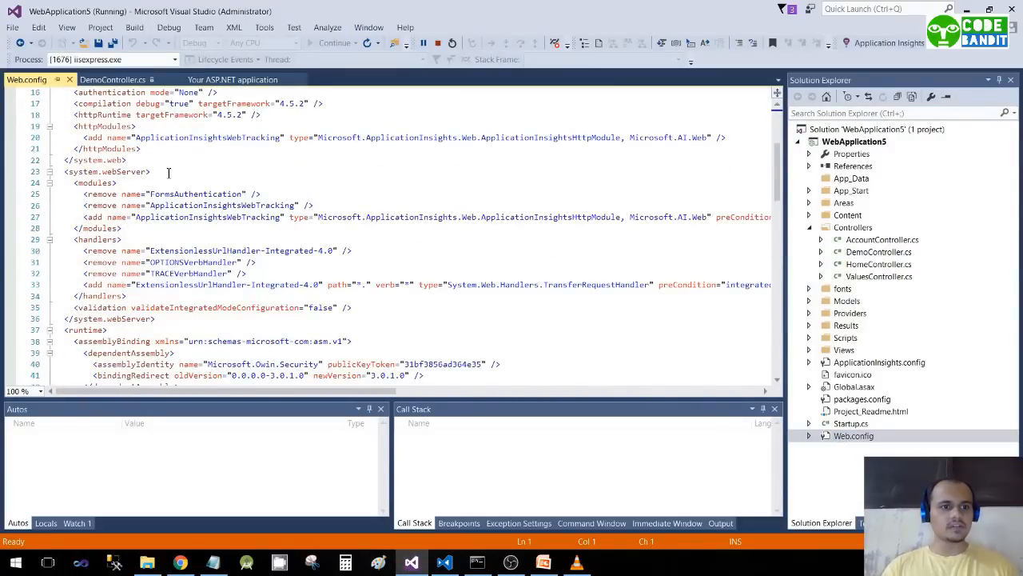
{"action": "key", "text": "Enter"}
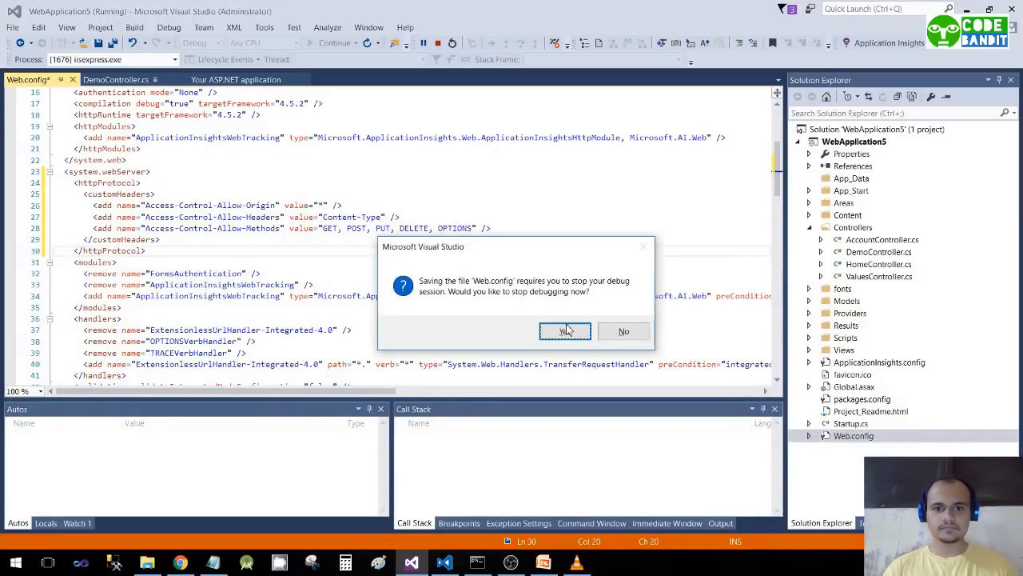
{"action": "left_click", "coordinate": [566, 331]}
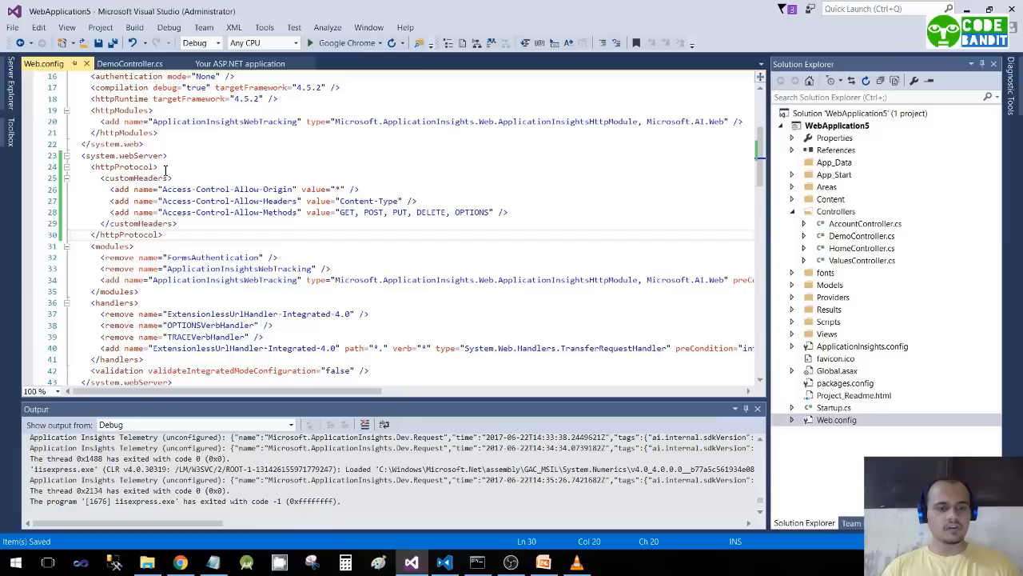
{"action": "mouse_move", "coordinate": [347, 42]}
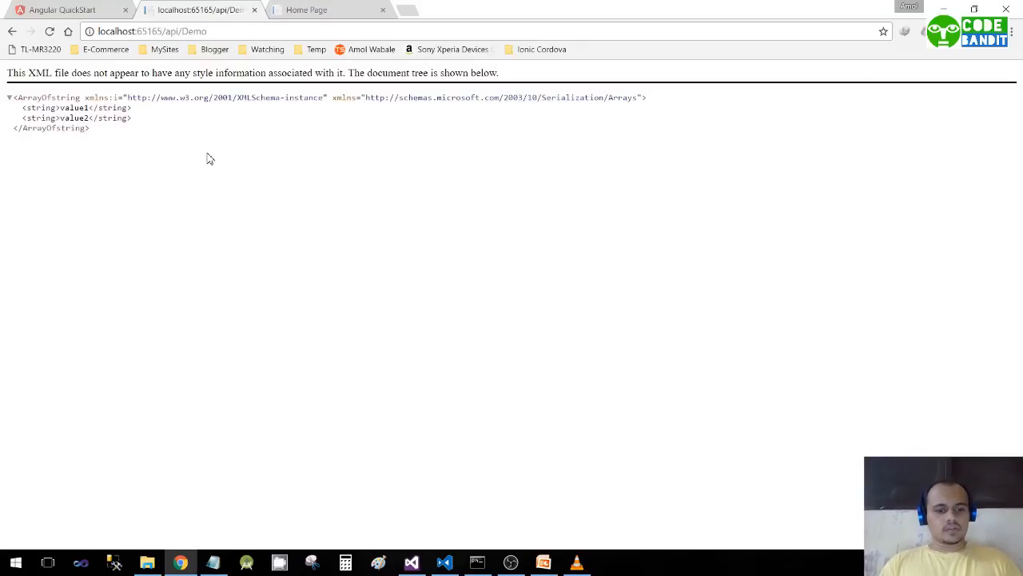
- Close the Home Page tab, then reload the Angular app and recheck the api/Demo tab
{"action": "left_click", "coordinate": [382, 9]}
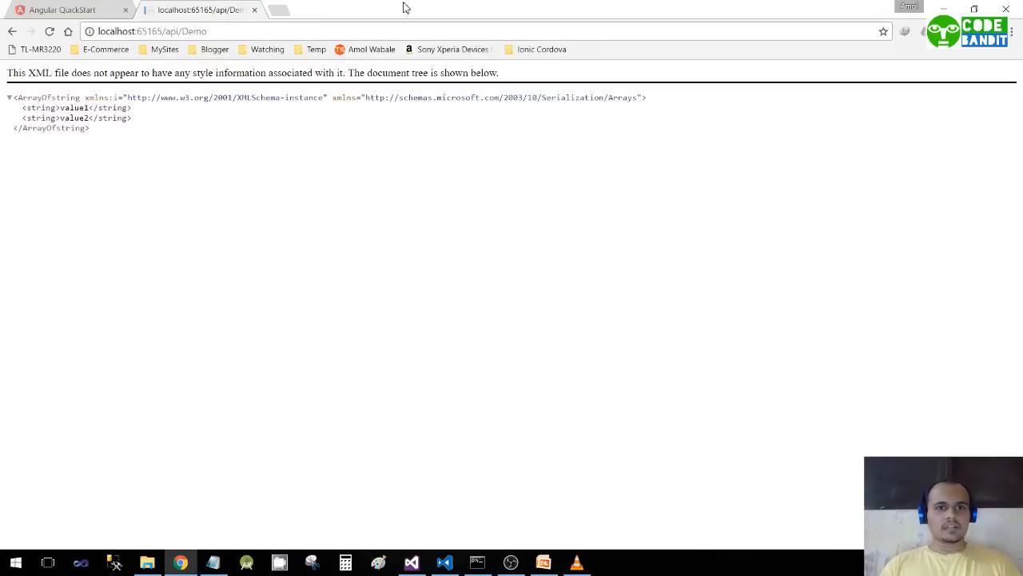
{"action": "left_click", "coordinate": [152, 31]}
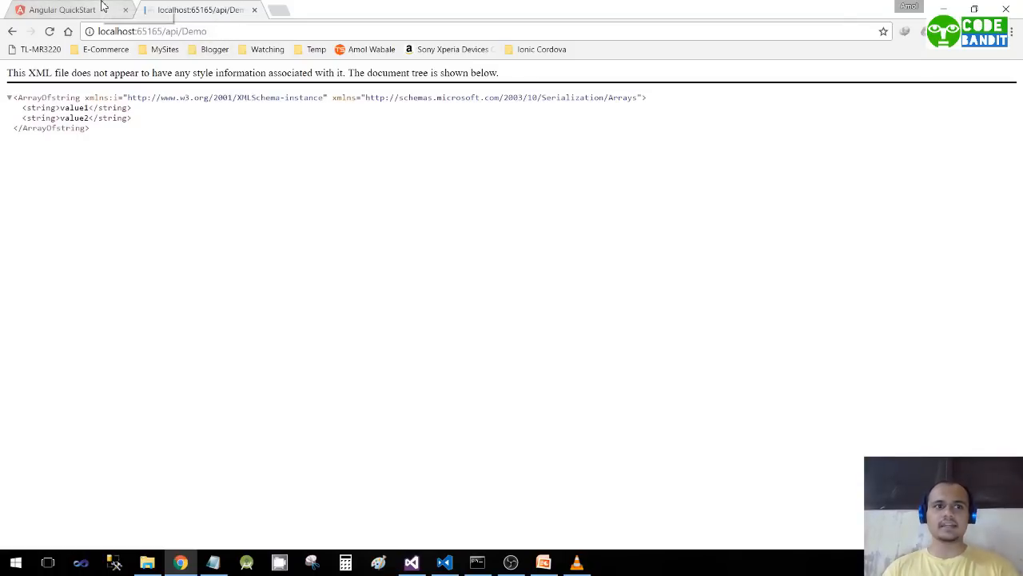
{"action": "left_click", "coordinate": [68, 10]}
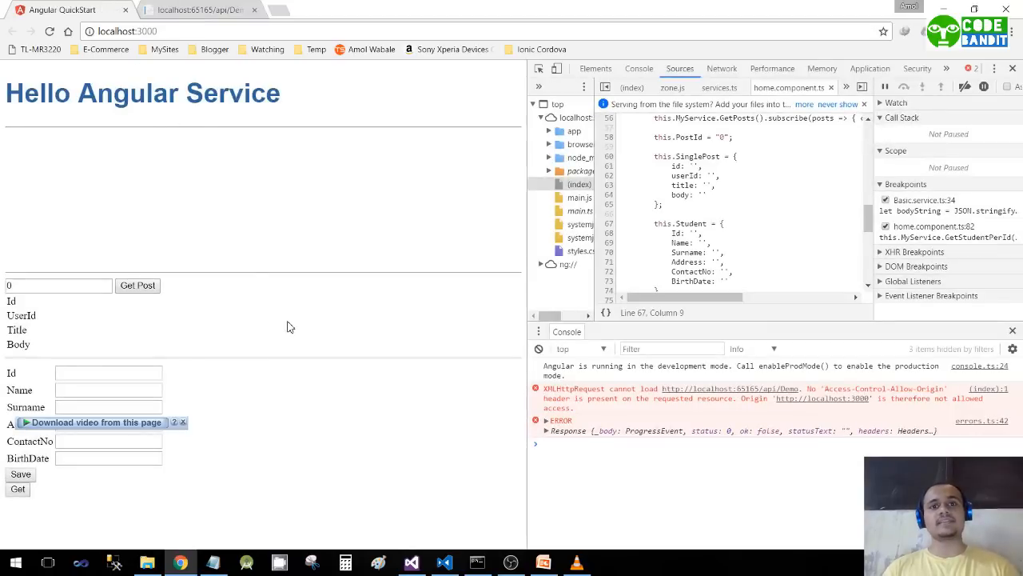
{"action": "mouse_move", "coordinate": [355, 333]}
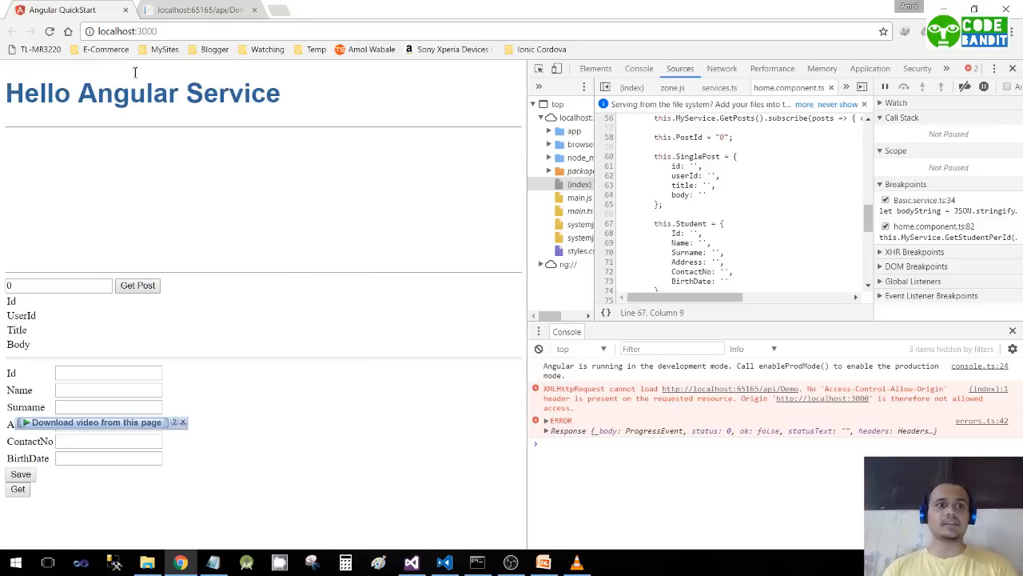
{"action": "left_click", "coordinate": [127, 30]}
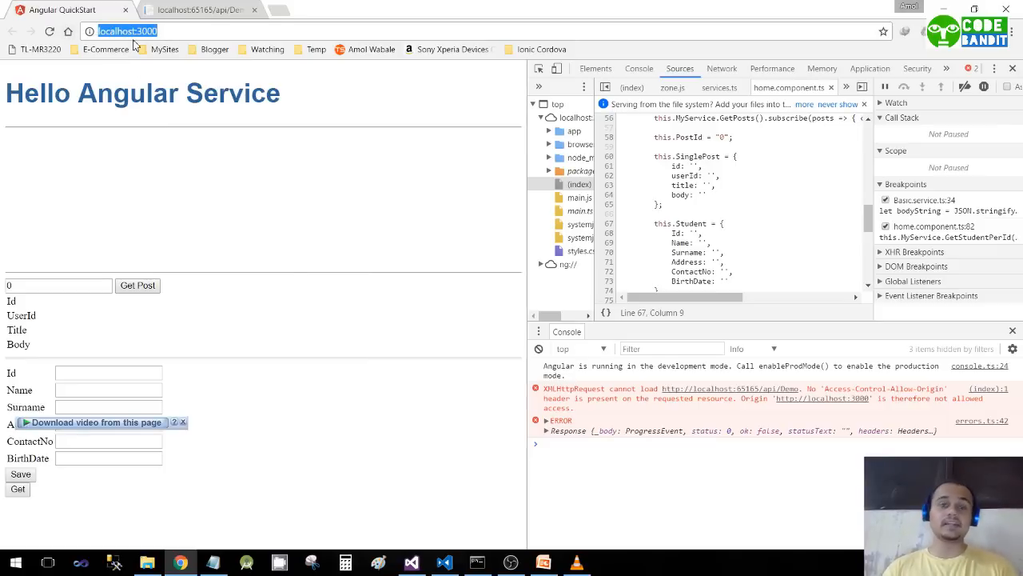
{"action": "left_click", "coordinate": [200, 10]}
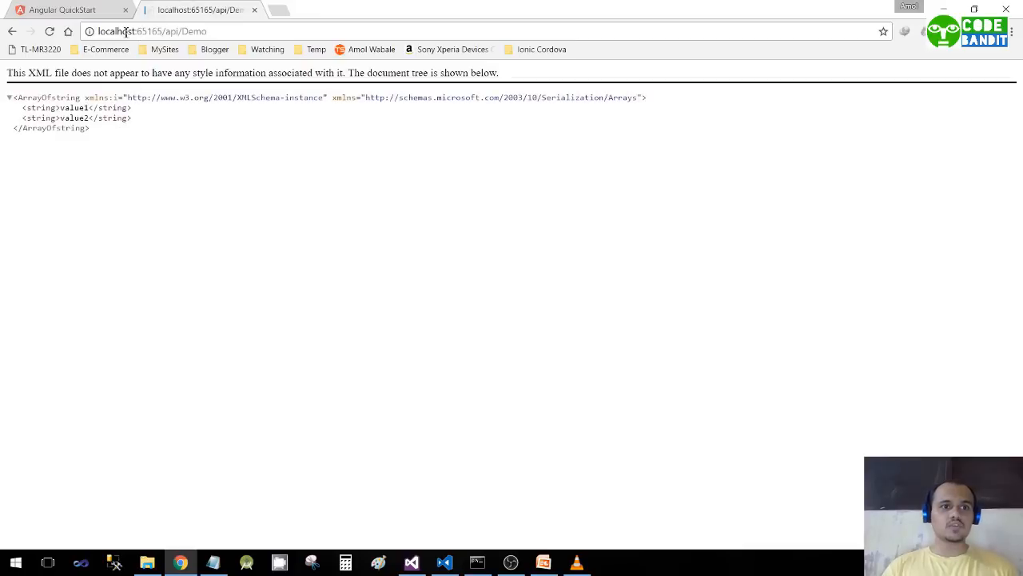
{"action": "left_click", "coordinate": [68, 9]}
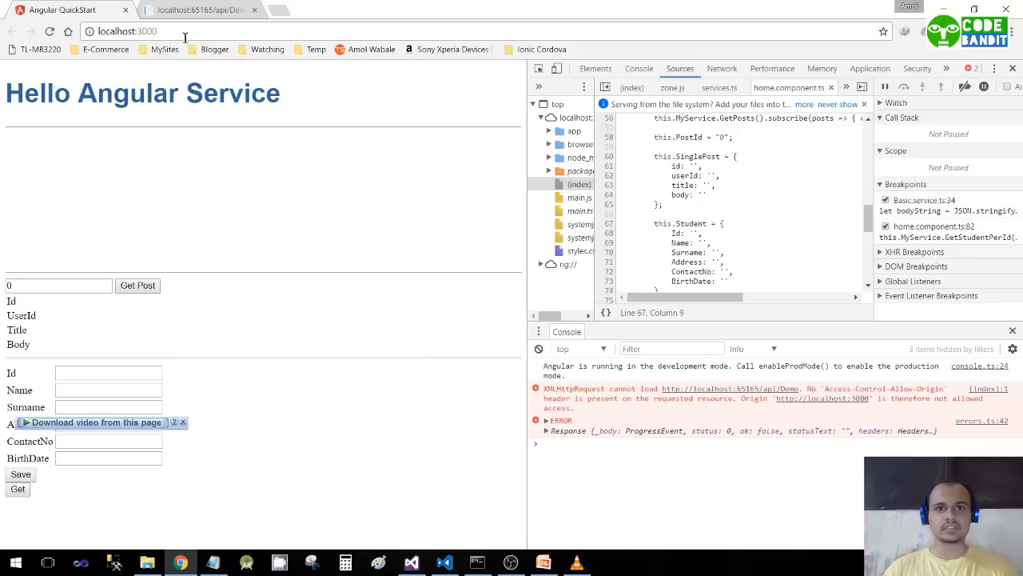
{"action": "mouse_move", "coordinate": [356, 241]}
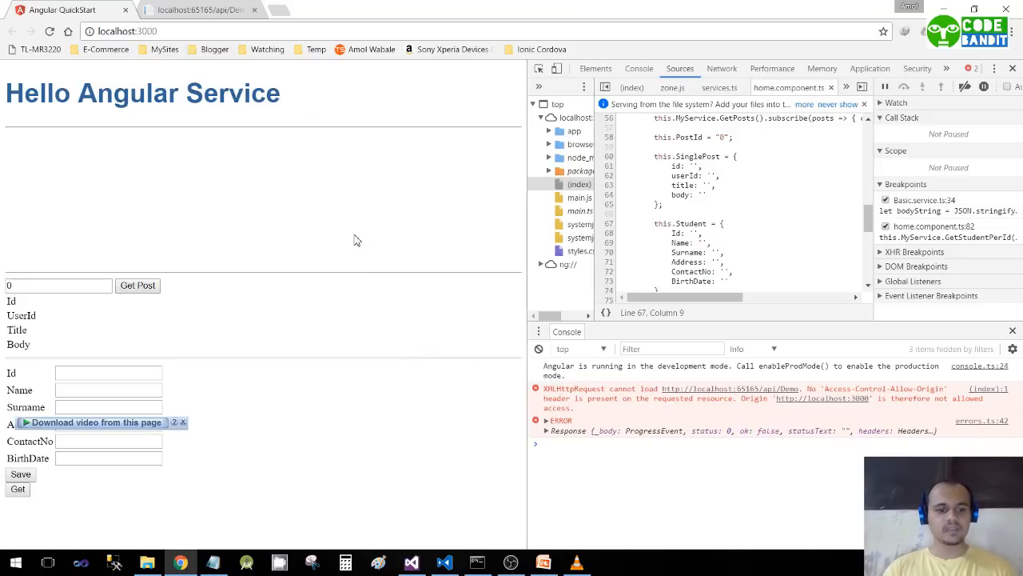
{"action": "mouse_move", "coordinate": [272, 392]}
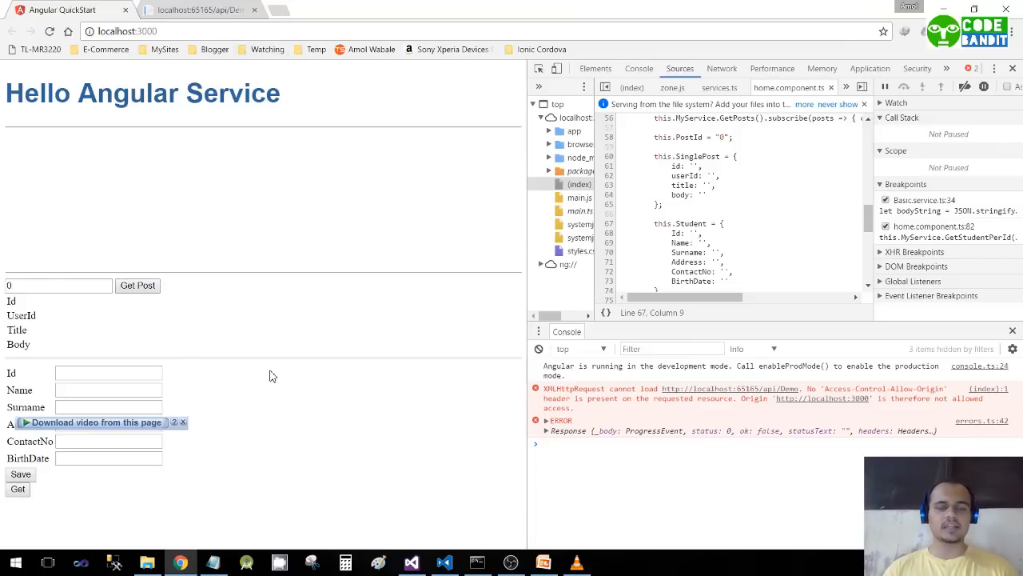
{"action": "mouse_move", "coordinate": [299, 282]}
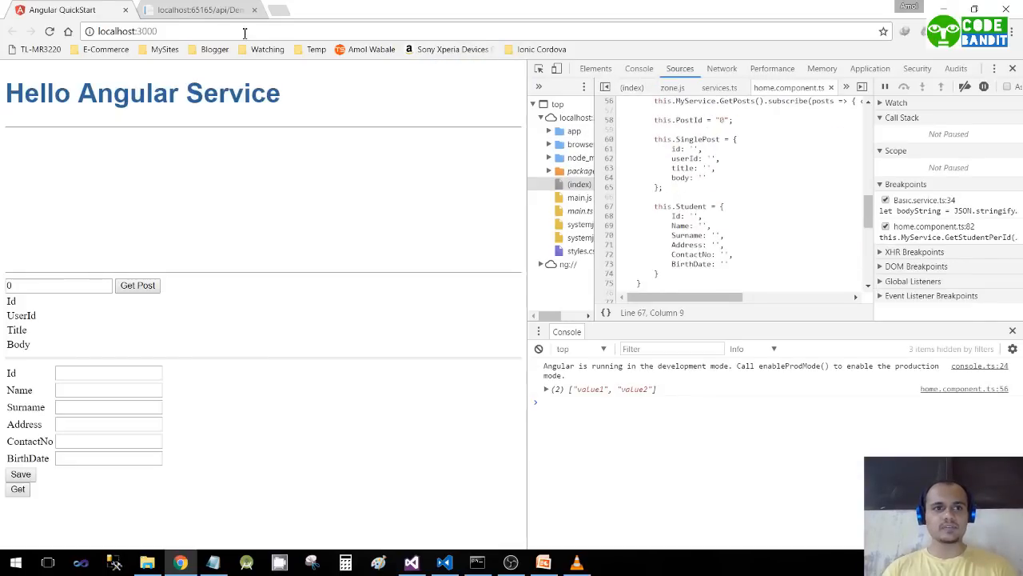
- Check value2 in the api/Demo response, then expand the Angular console's logged array
{"action": "left_click", "coordinate": [200, 9]}
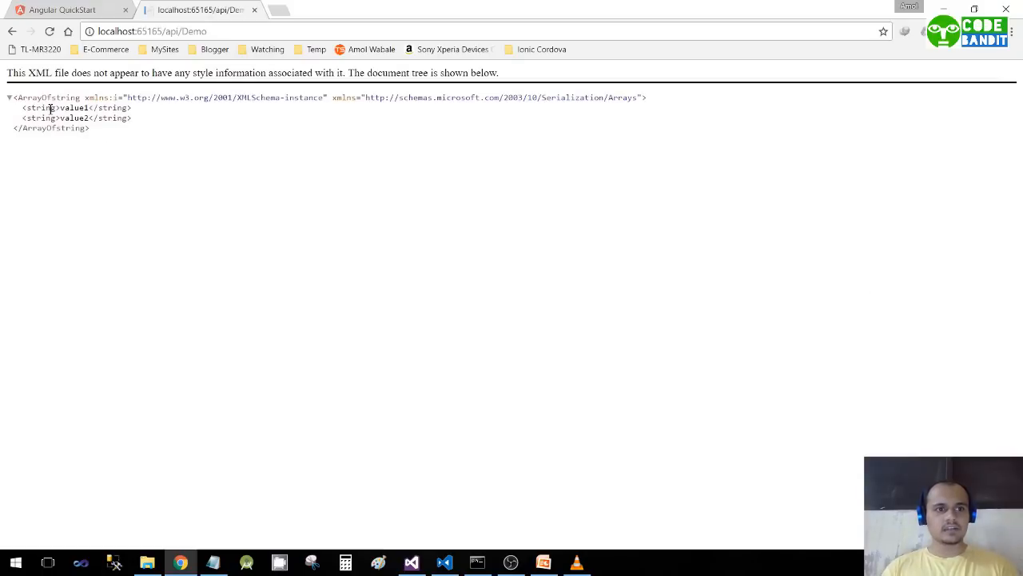
{"action": "double_click", "coordinate": [74, 107]}
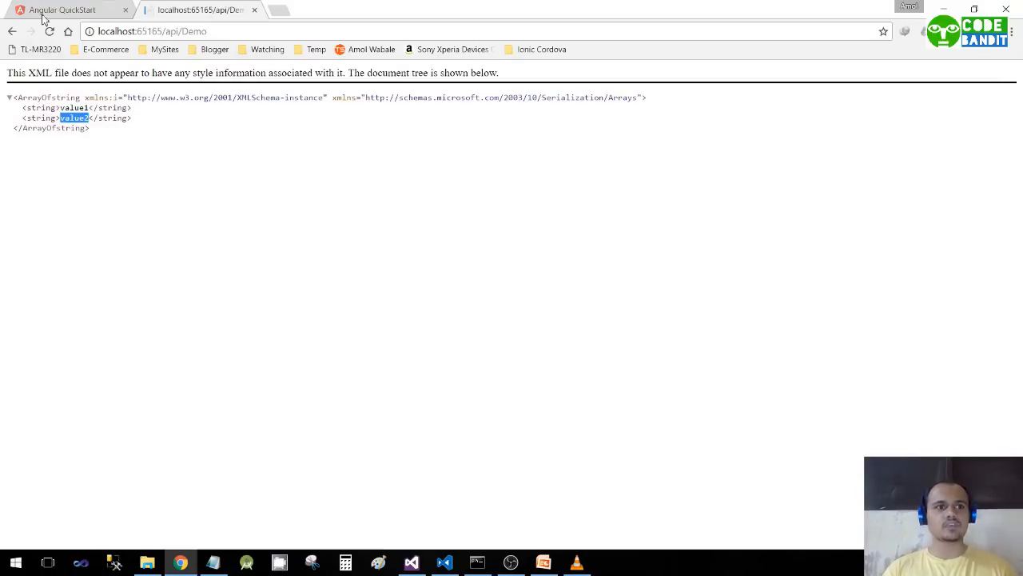
{"action": "left_click", "coordinate": [64, 9]}
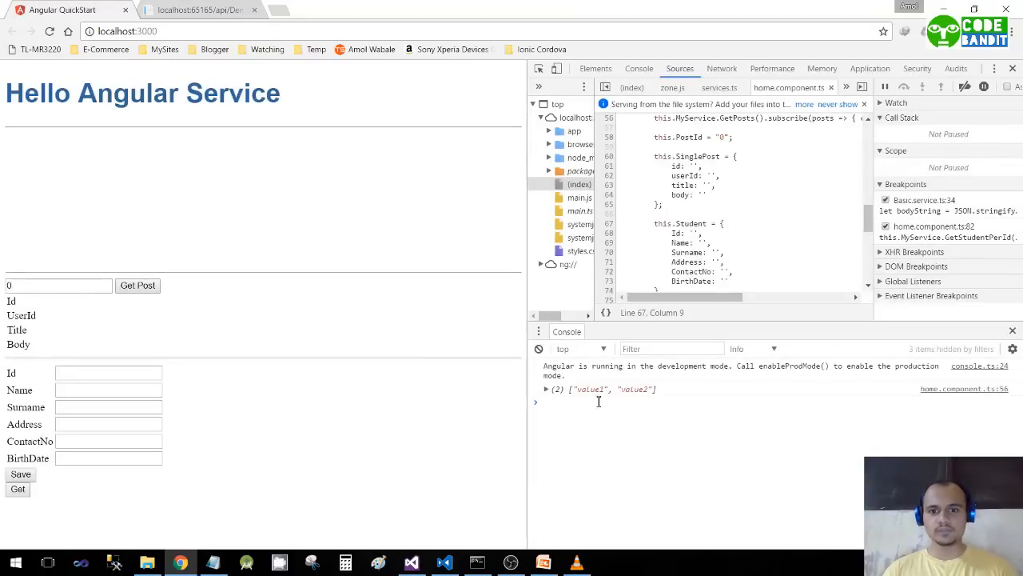
{"action": "left_click", "coordinate": [443, 562]}
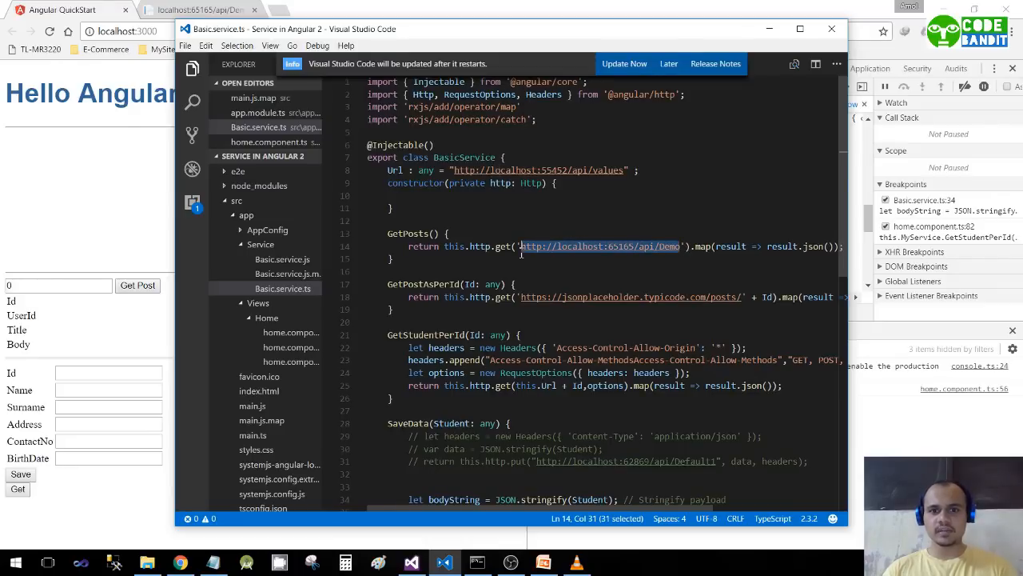
{"action": "mouse_move", "coordinate": [577, 205]}
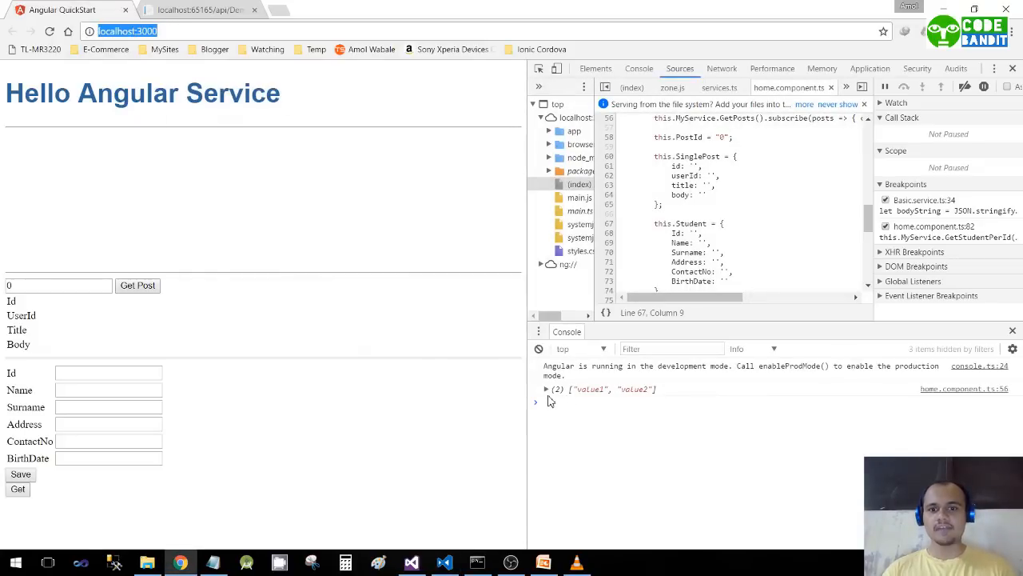
{"action": "left_click", "coordinate": [546, 389]}
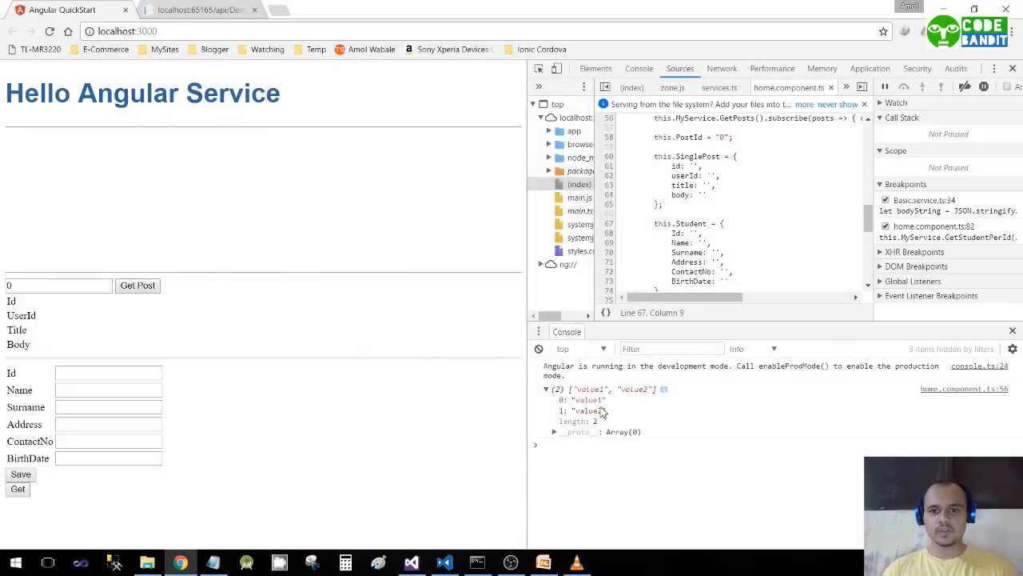
{"action": "mouse_move", "coordinate": [595, 410]}
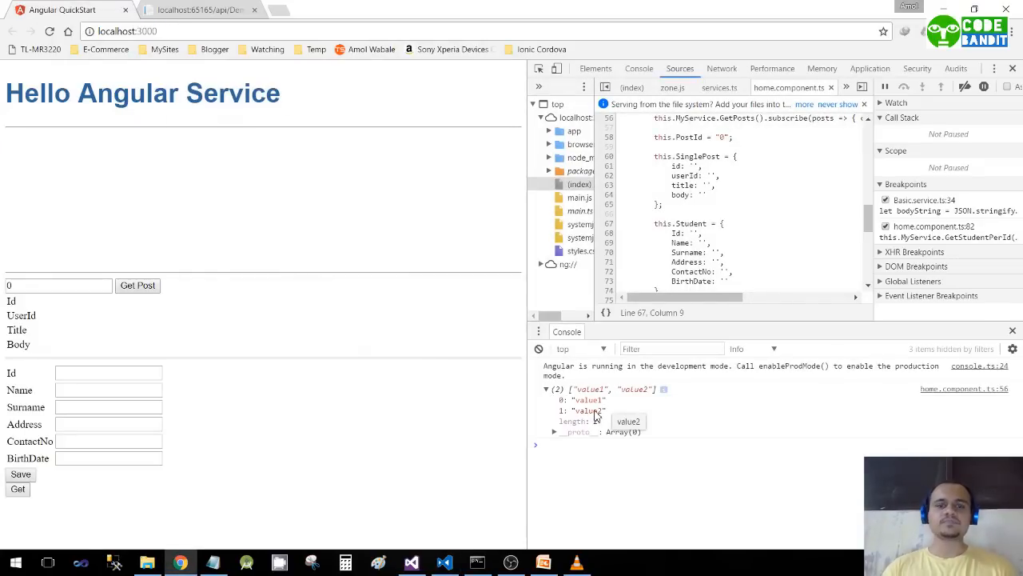